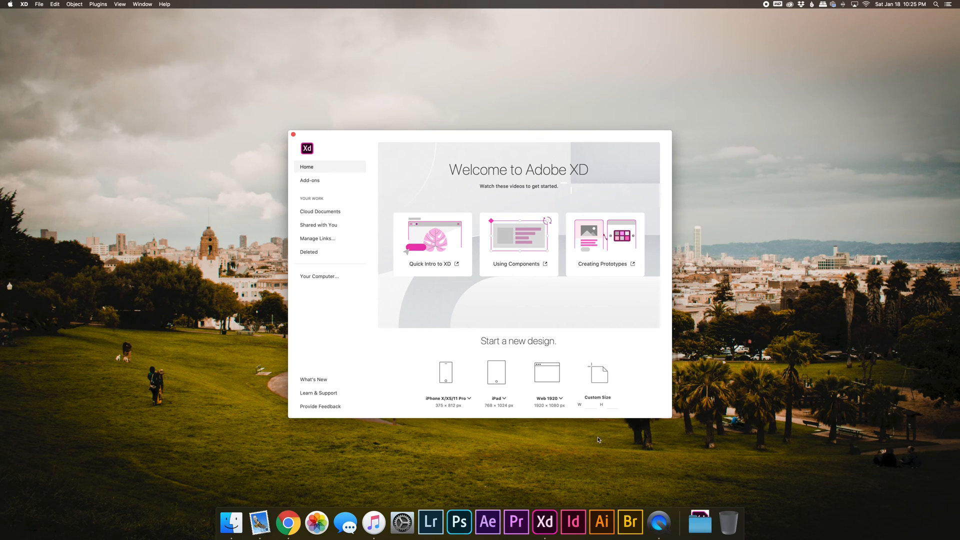
mouse_move(373, 405)
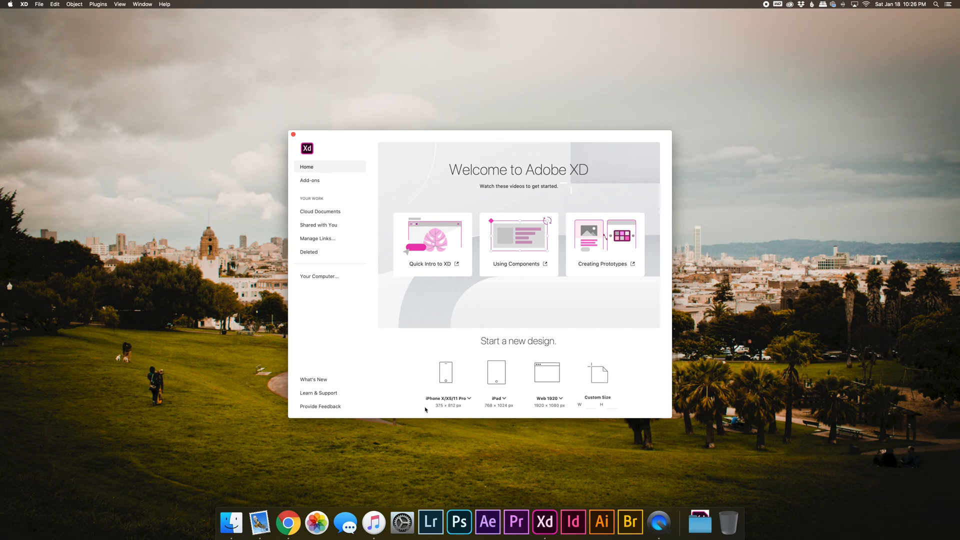
mouse_move(430, 407)
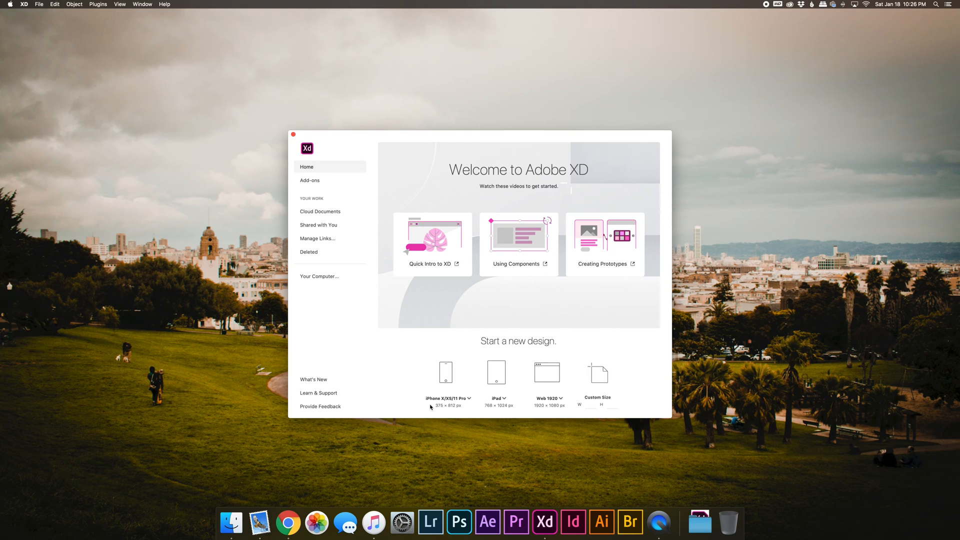
mouse_move(470, 401)
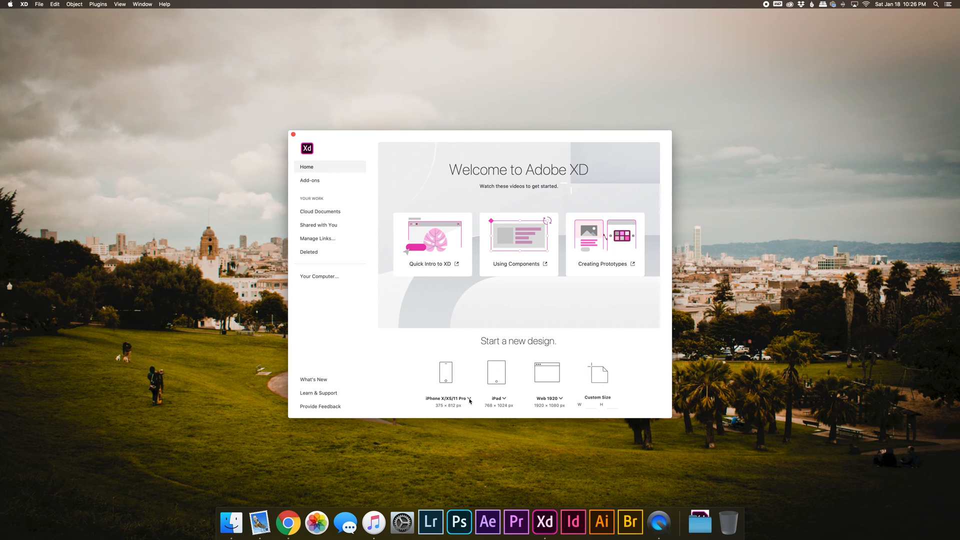
Start a new design from the iPhone X/XS/11 Pro phone preset
click(468, 401)
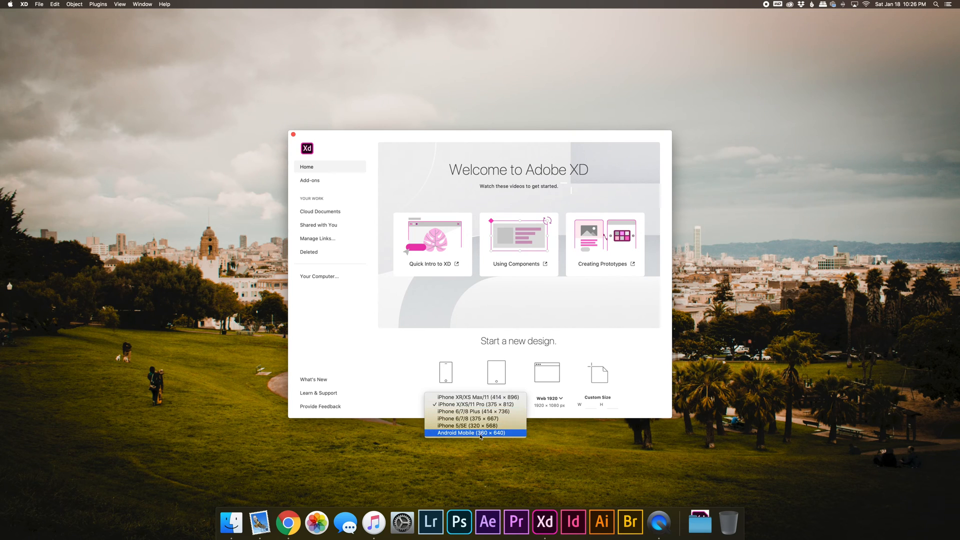
mouse_move(437, 437)
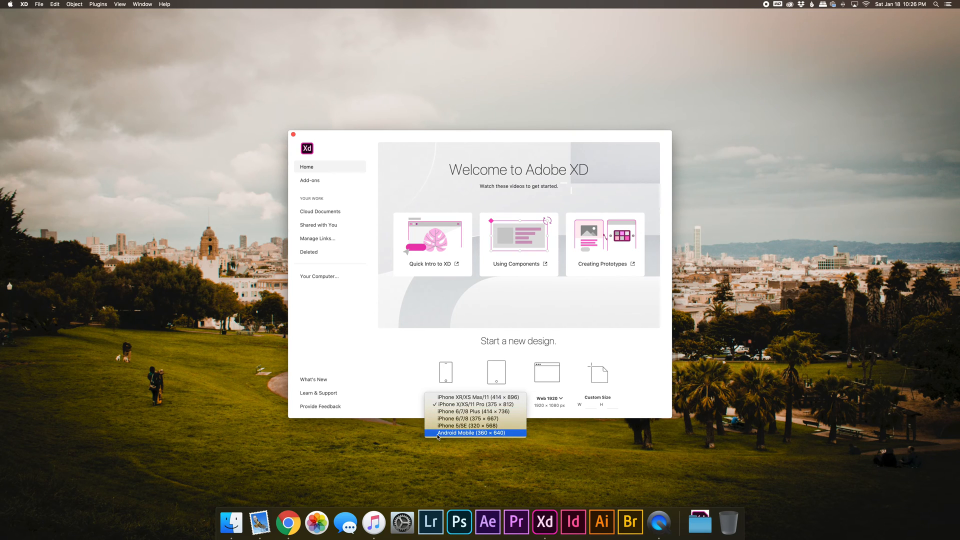
mouse_move(402, 407)
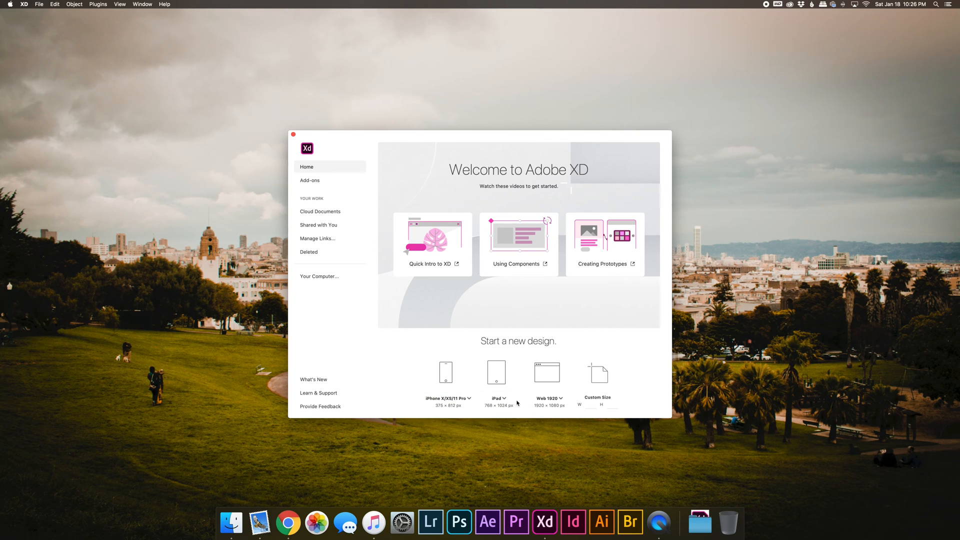
mouse_move(507, 401)
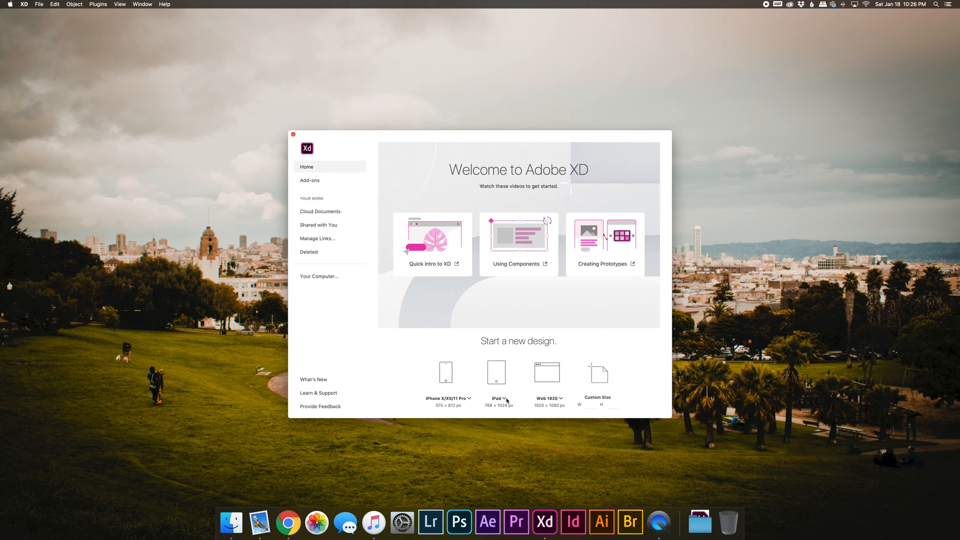
mouse_move(484, 417)
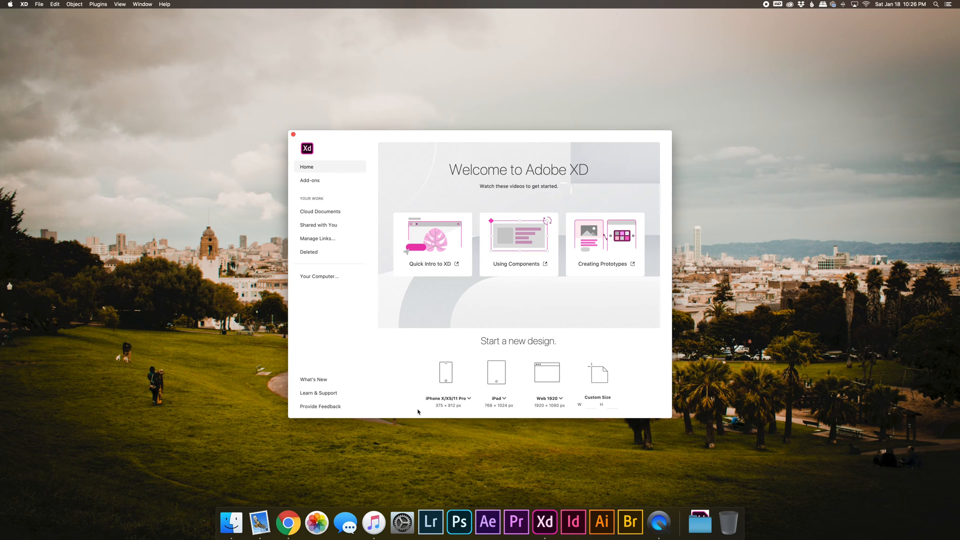
click(445, 375)
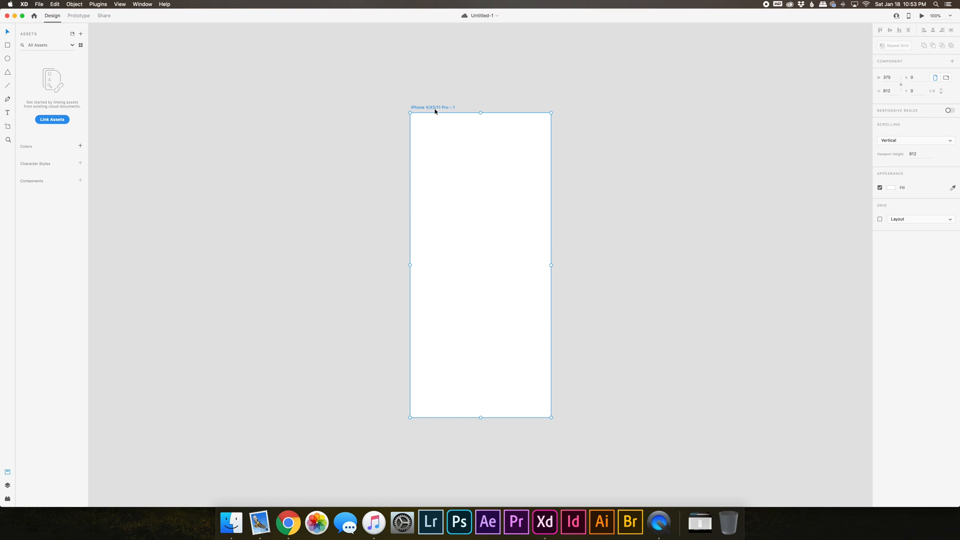
mouse_move(435, 111)
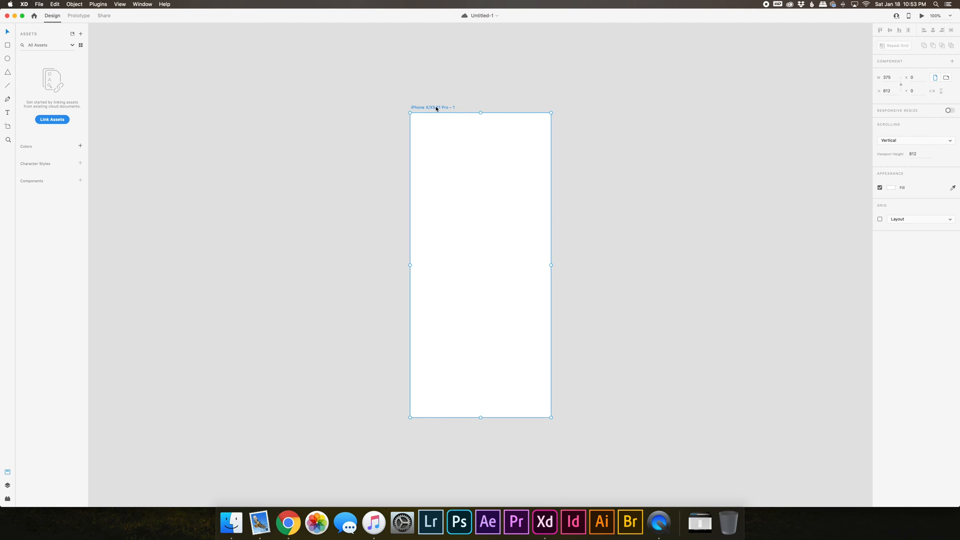
Rename the artboard to App_Welcome_Screen
double_click(432, 107)
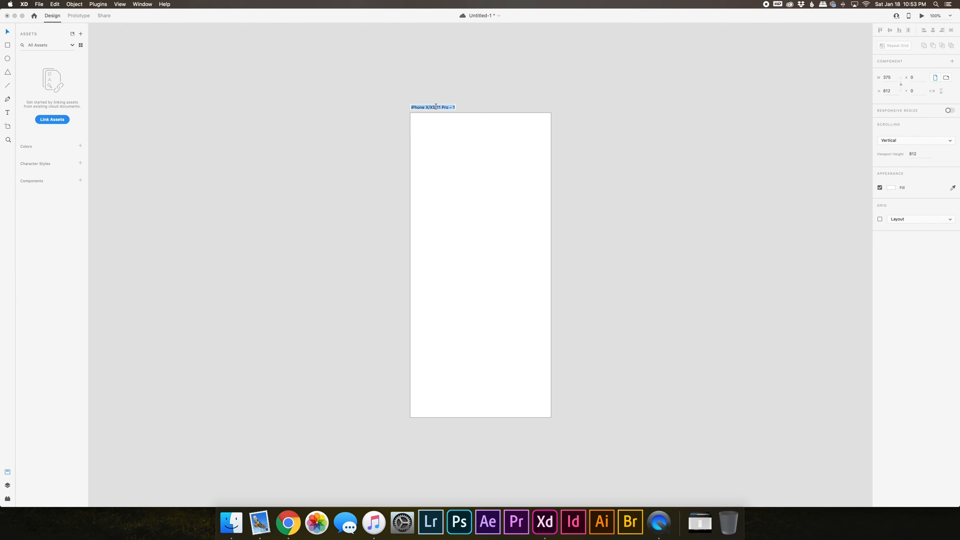
text(App_Welcome_Screen)
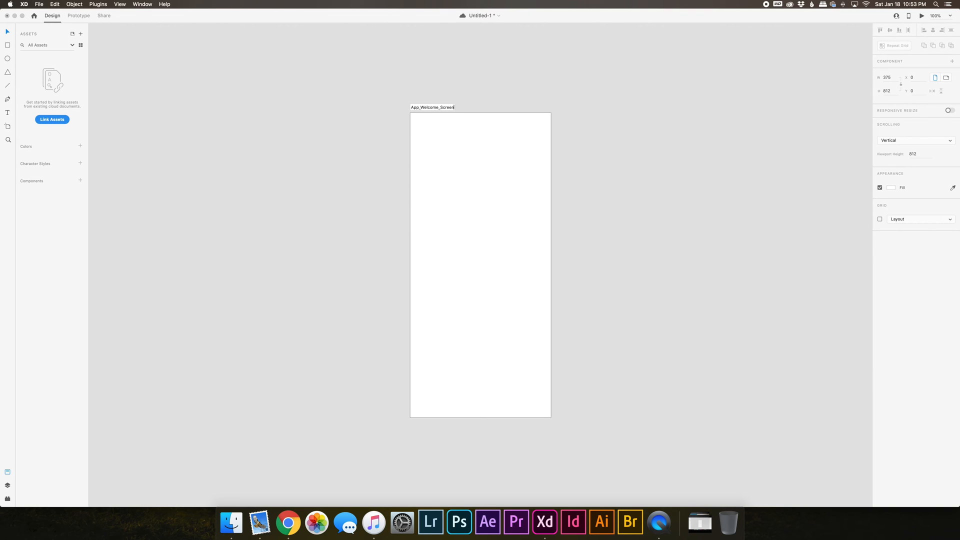
click(479, 100)
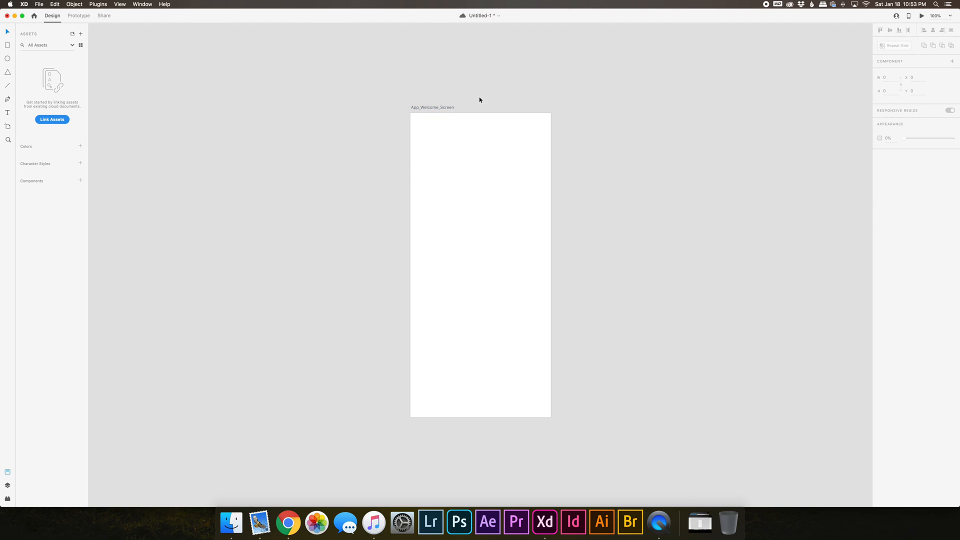
click(432, 107)
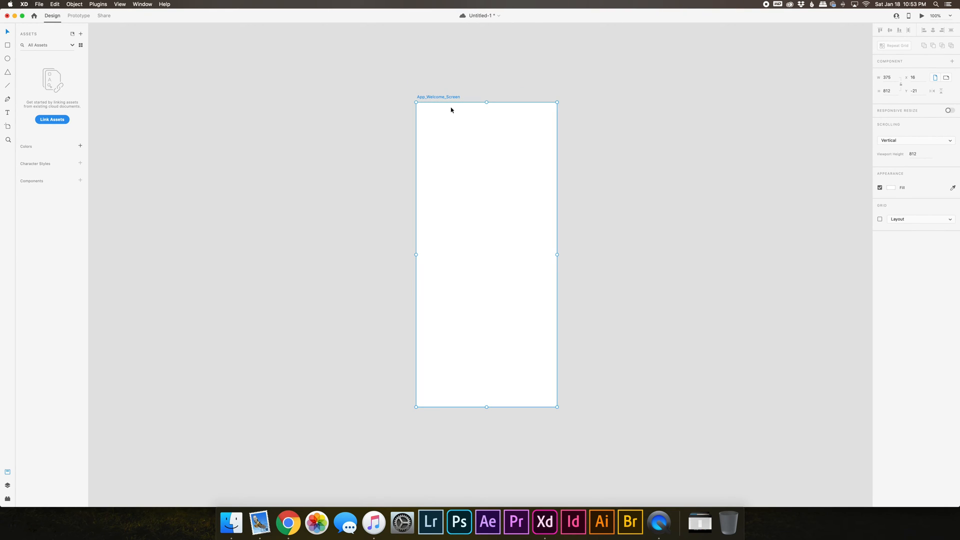
mouse_move(482, 284)
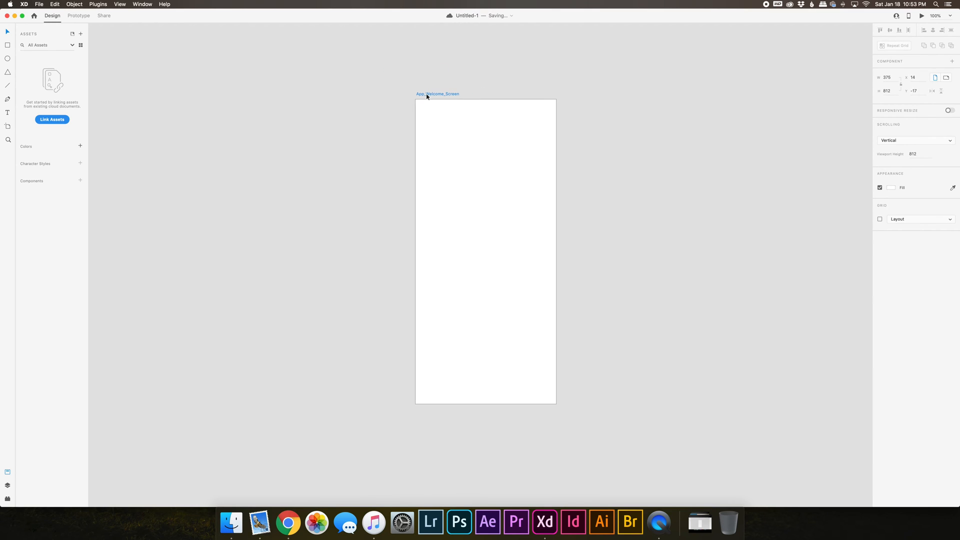
click(486, 251)
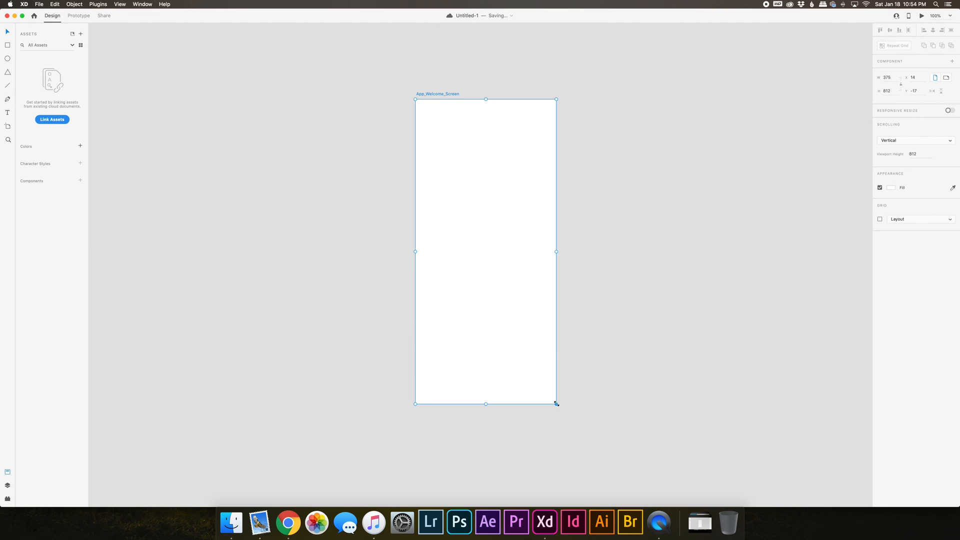
drag(556, 403, 667, 452)
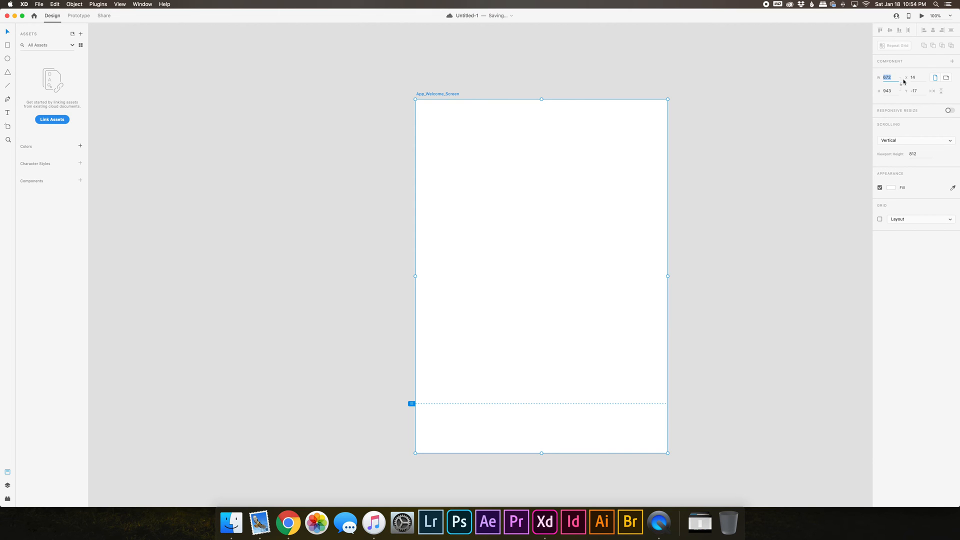
mouse_move(914, 77)
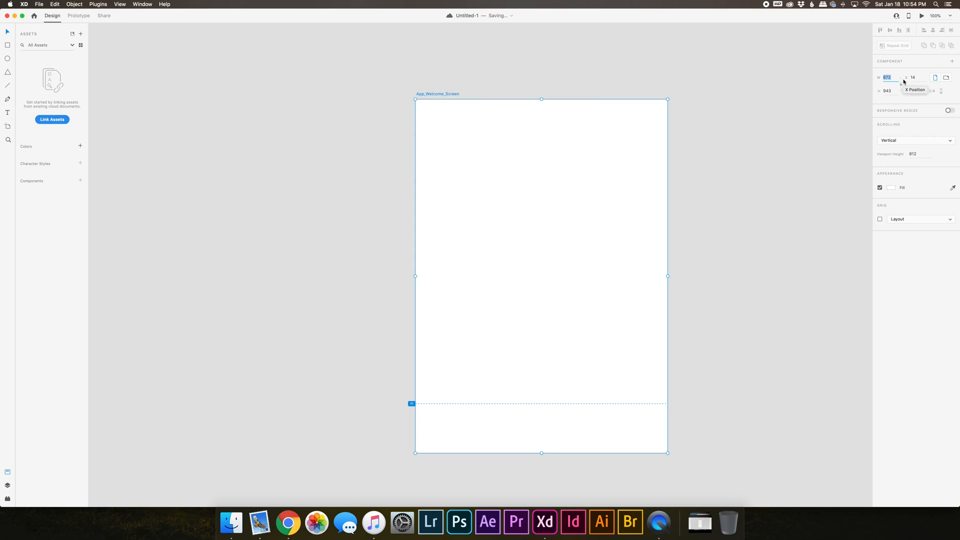
text(800)
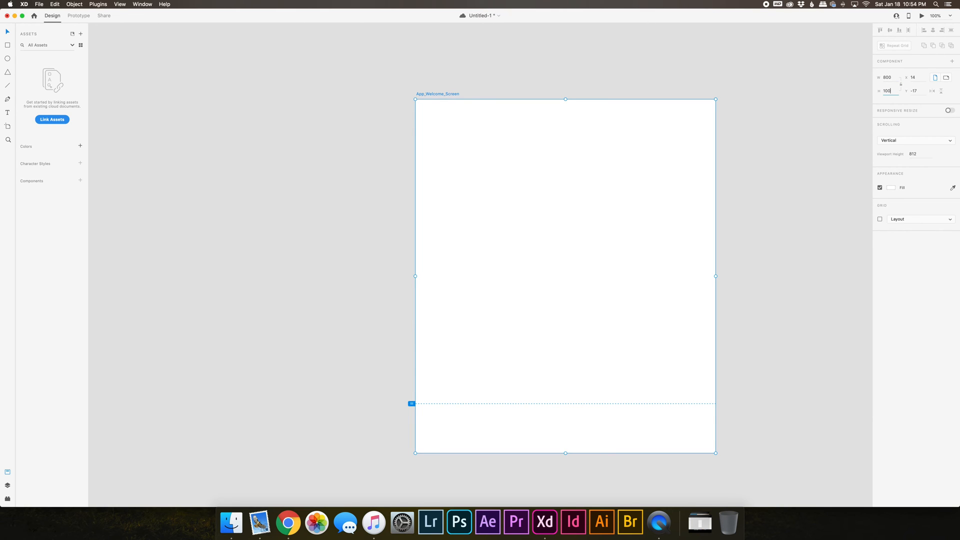
text(1000)
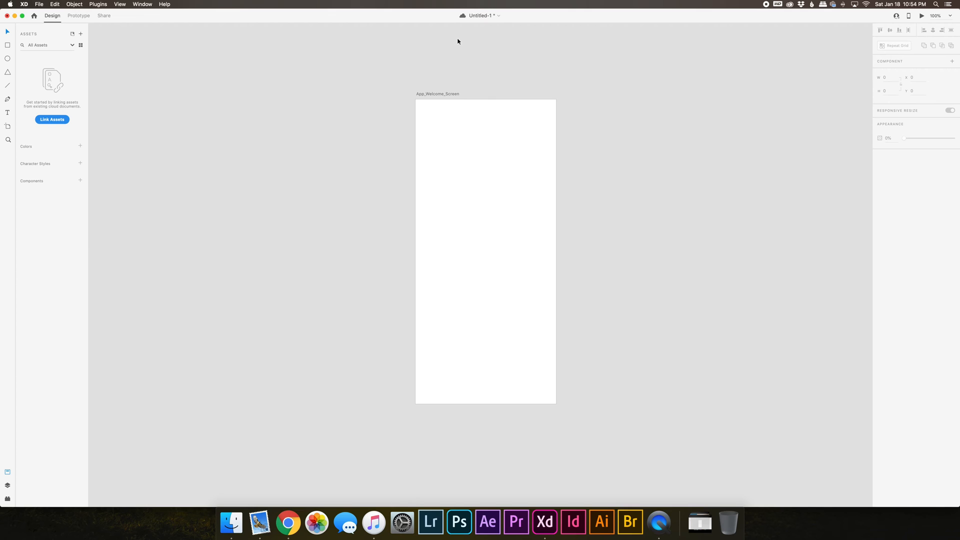
mouse_move(462, 15)
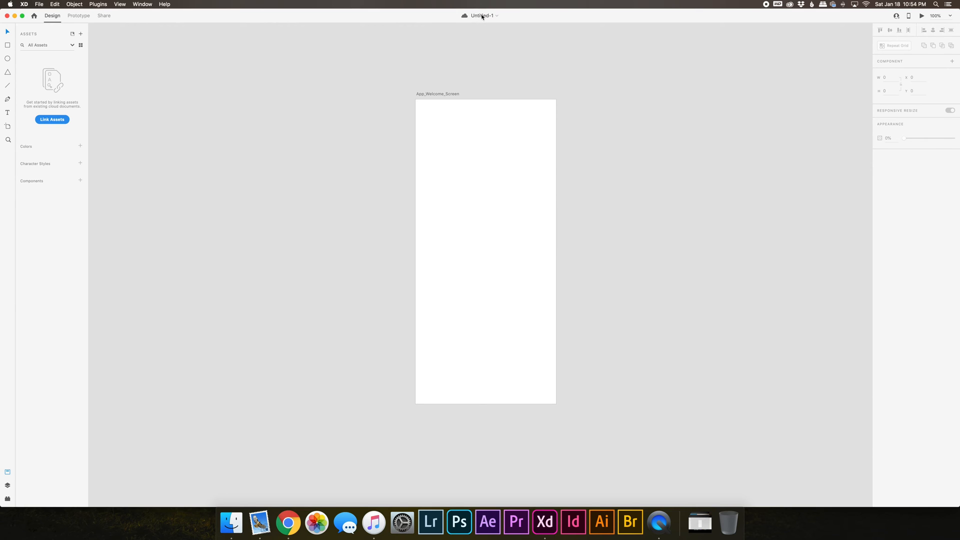
Save the document to the computer as Flower_App in the chosen folder
click(483, 15)
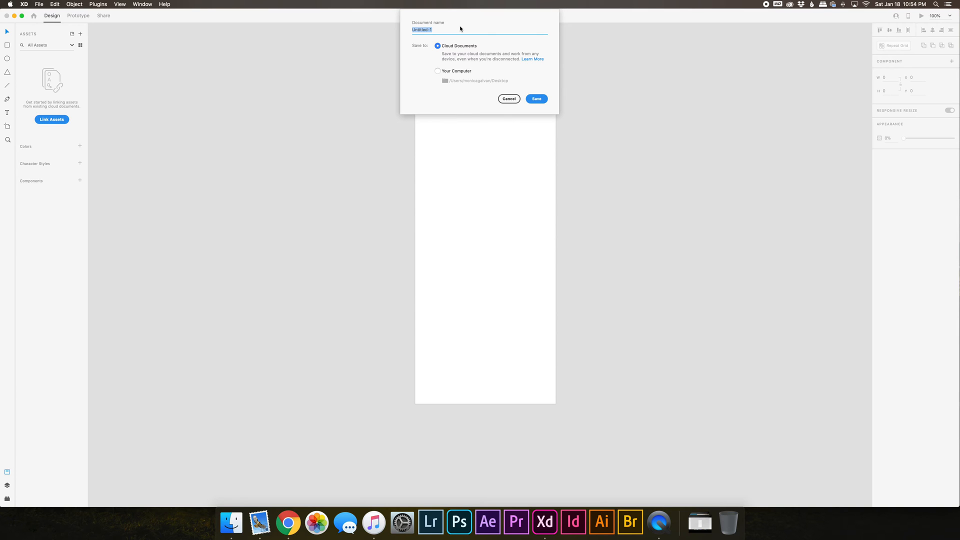
text(Flower_App)
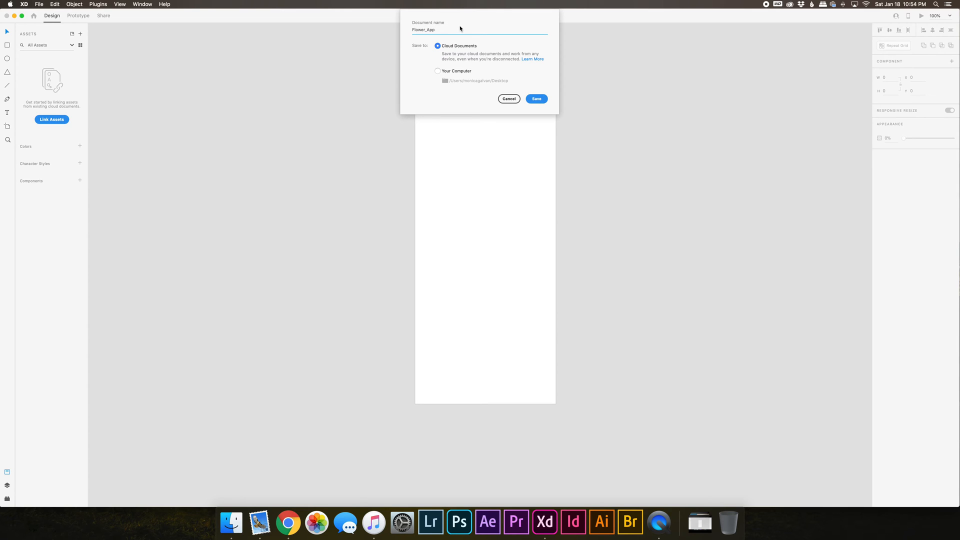
click(437, 71)
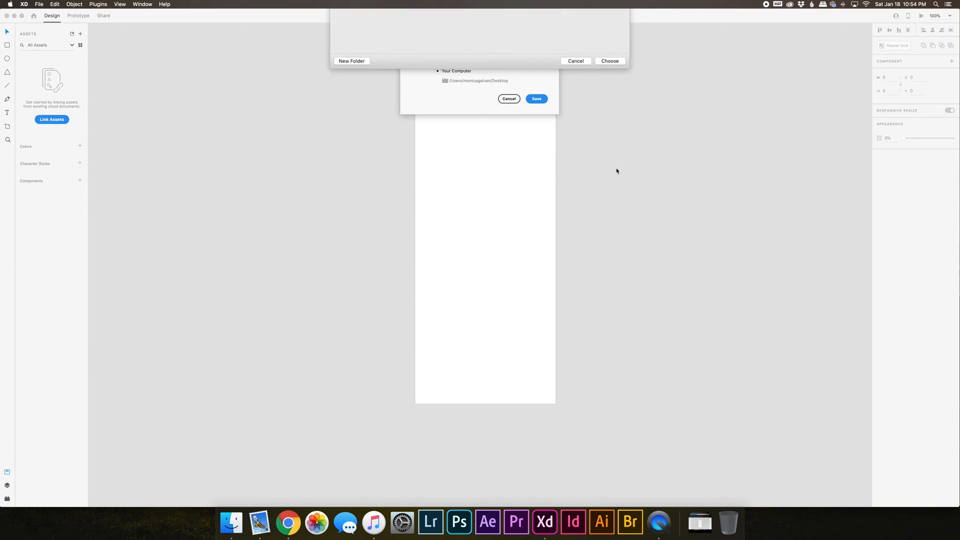
click(536, 99)
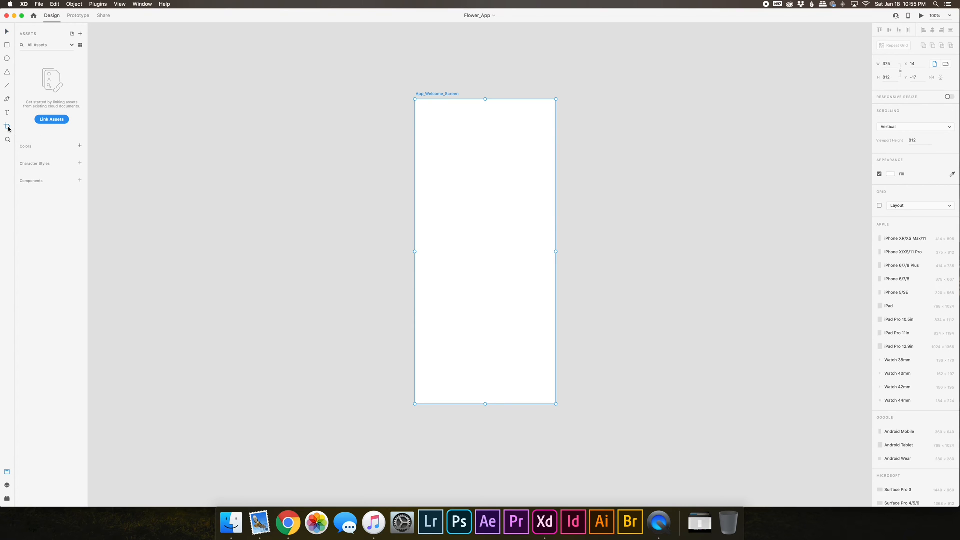
mouse_move(592, 105)
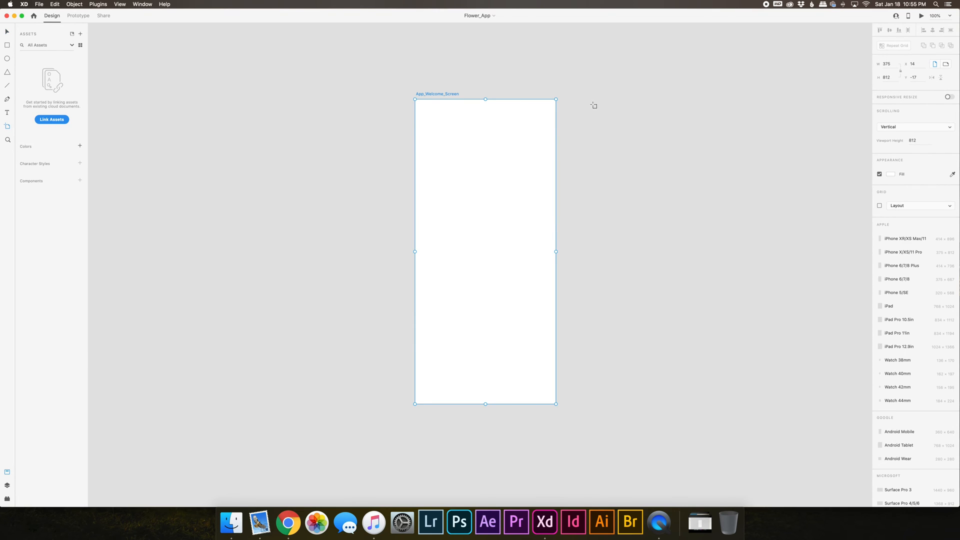
mouse_move(584, 92)
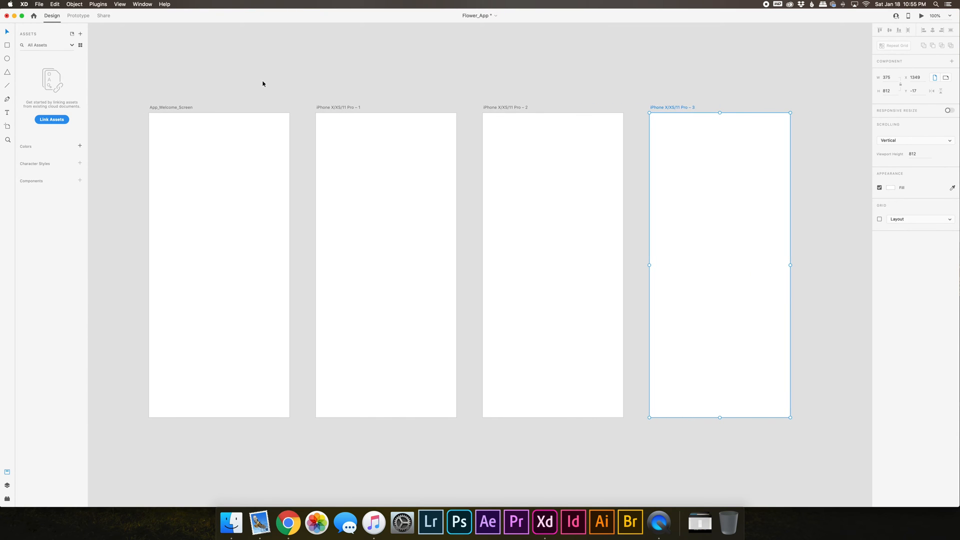
mouse_move(356, 111)
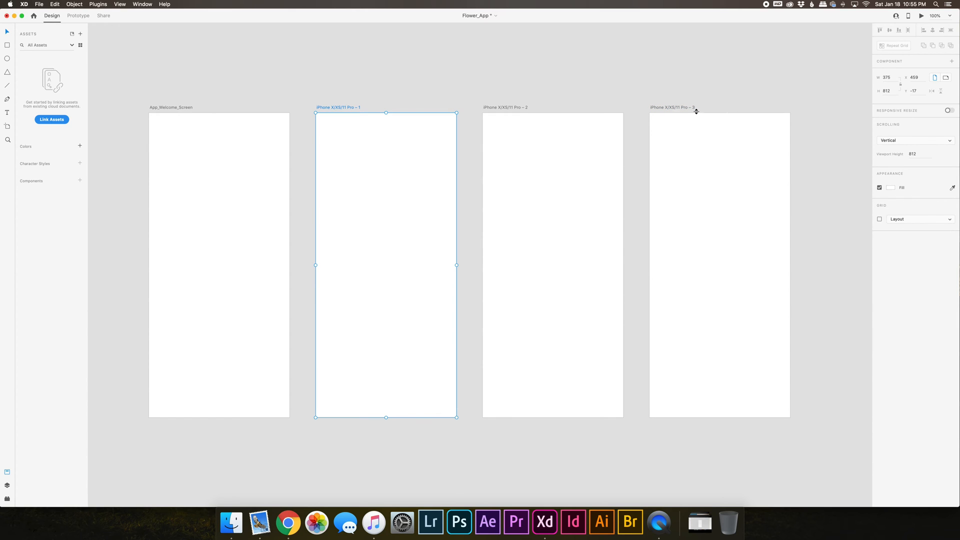
Delete the extra iPhone artboards, leaving only App_Welcome_Screen
click(332, 84)
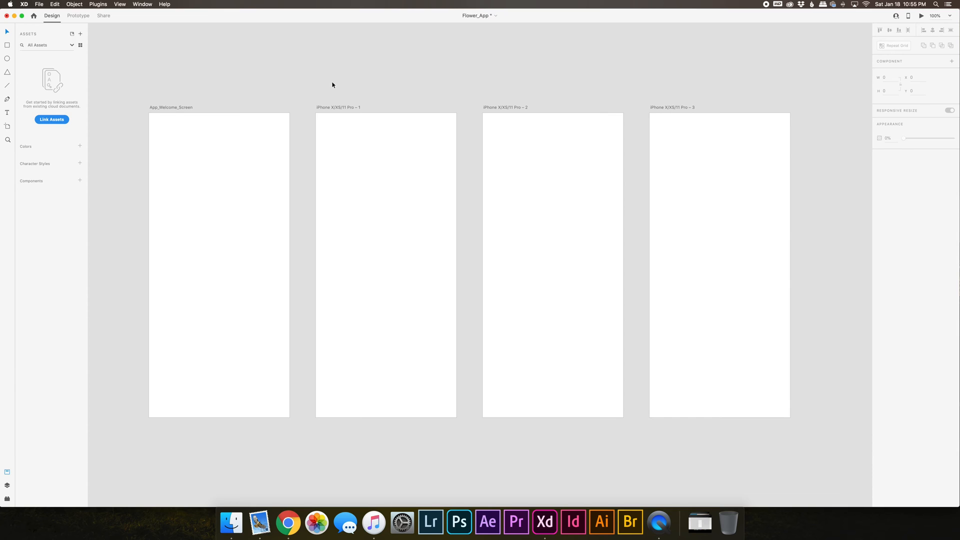
mouse_move(352, 87)
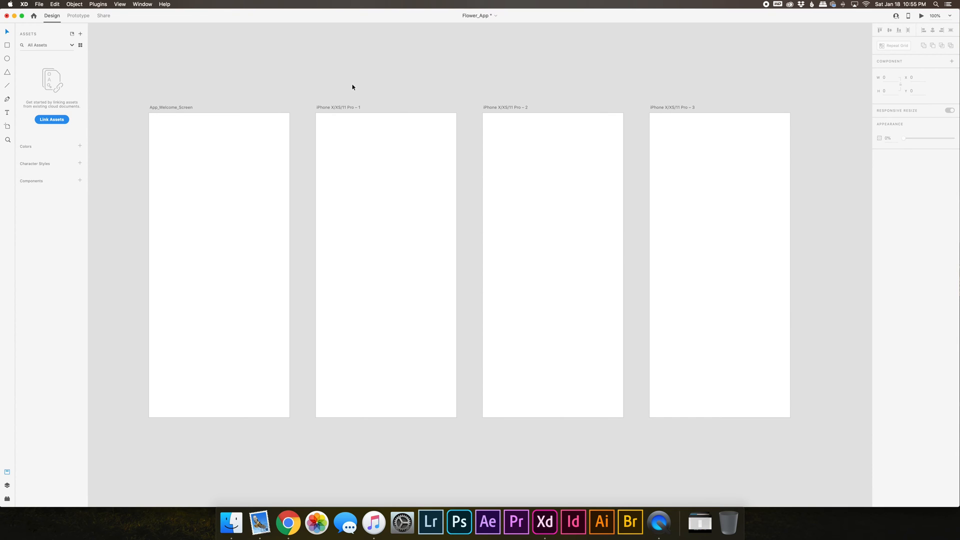
mouse_move(564, 102)
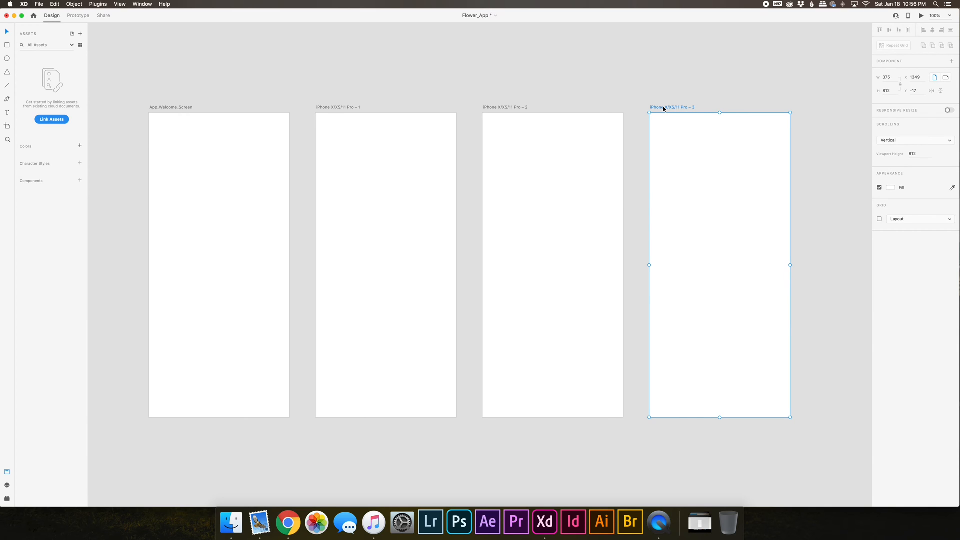
key(Delete)
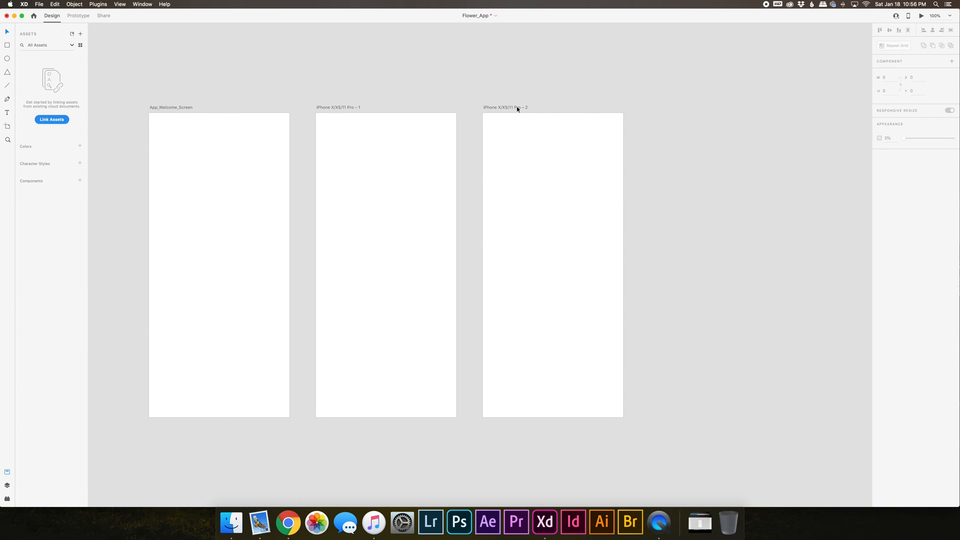
right_click(518, 109)
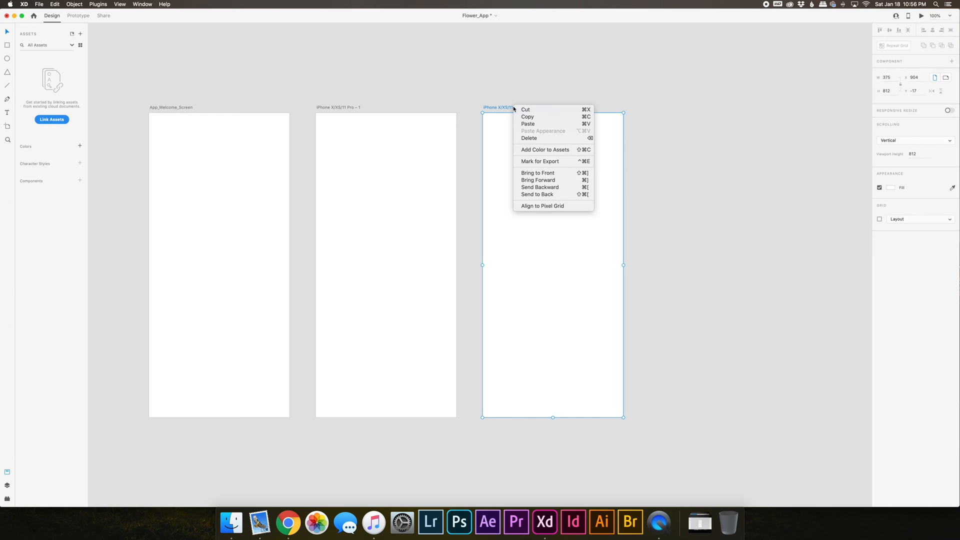
mouse_move(529, 138)
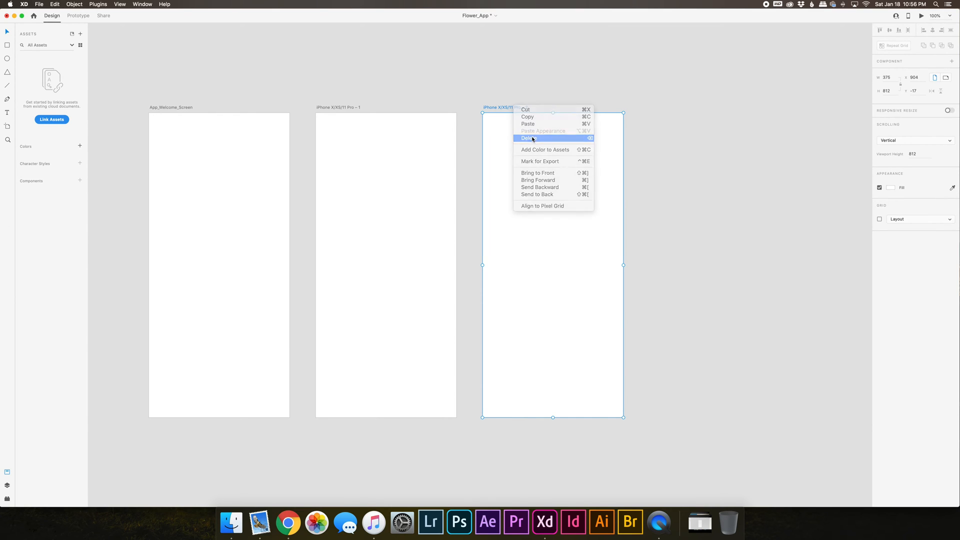
click(527, 138)
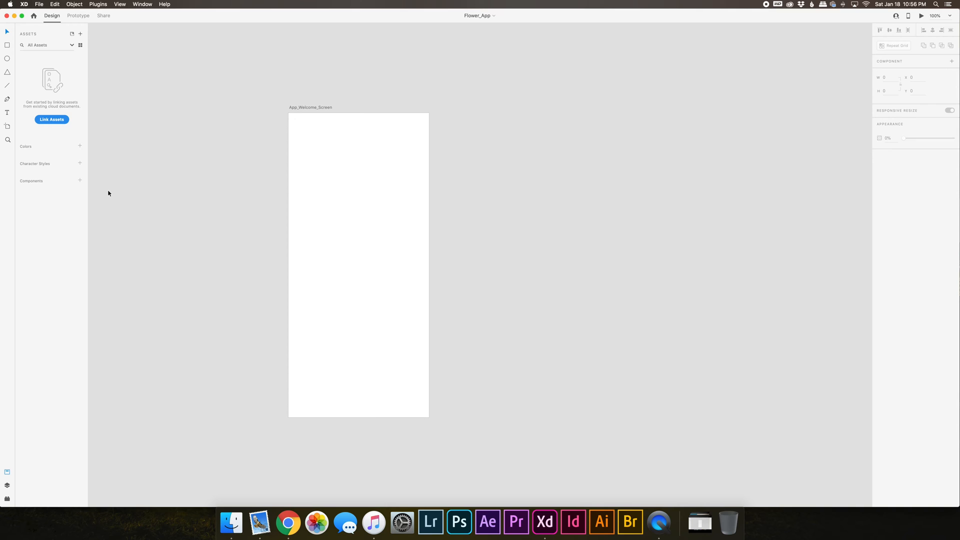
mouse_move(193, 108)
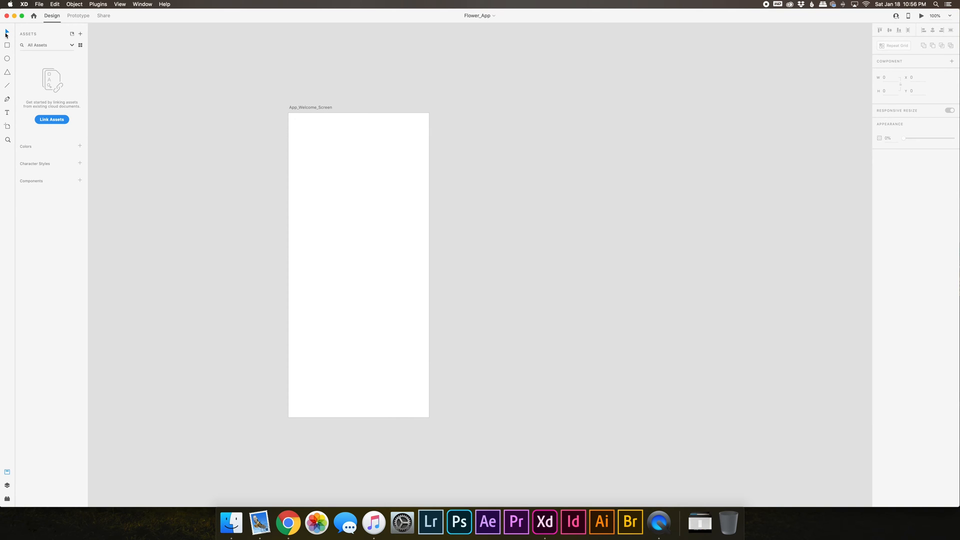
mouse_move(7, 32)
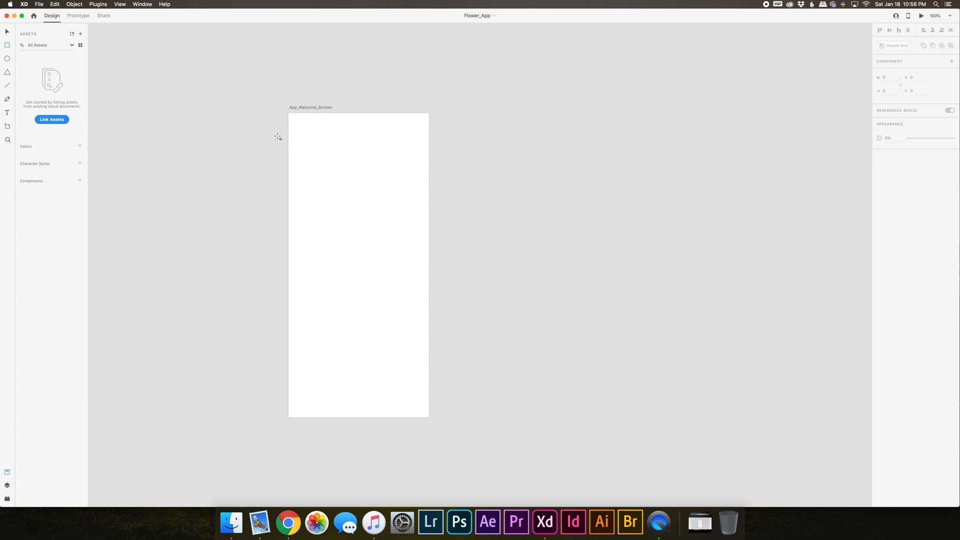
Draw a rectangle near the top, a widened ellipse below it and a triangle lower down
drag(301, 130, 355, 176)
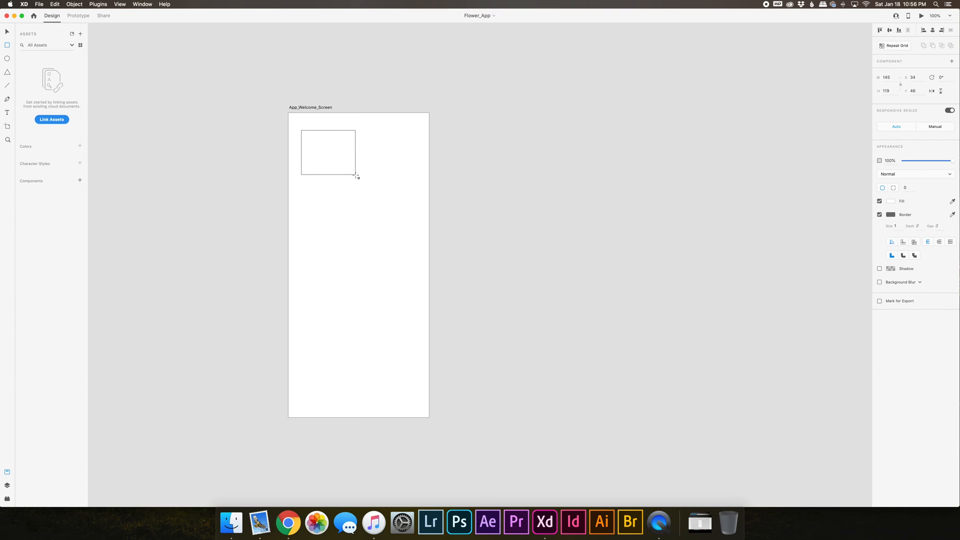
drag(356, 176, 367, 186)
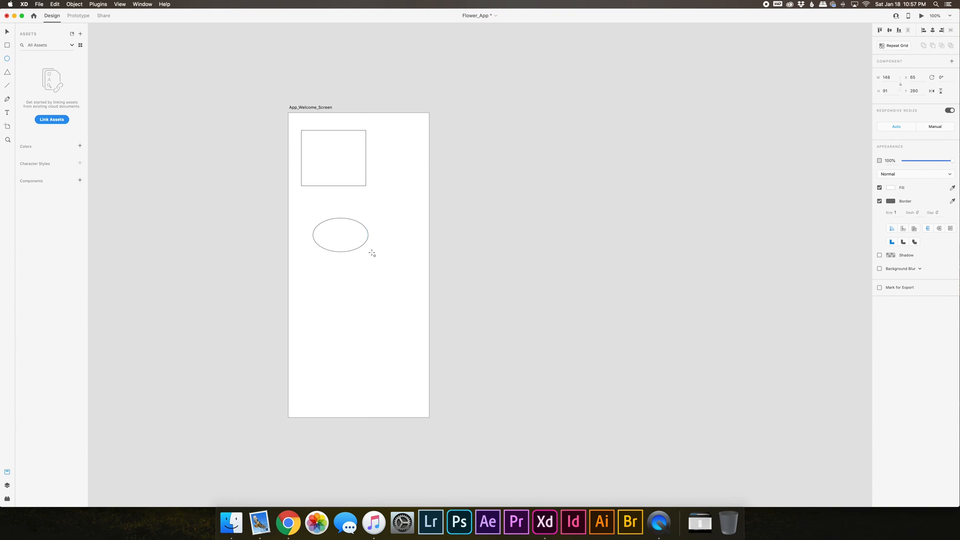
drag(372, 253, 385, 260)
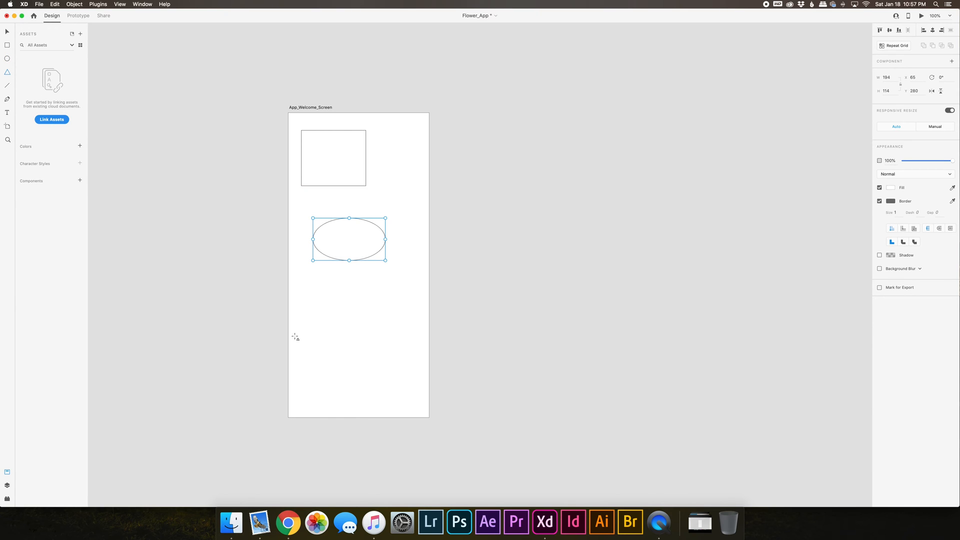
drag(321, 287, 373, 346)
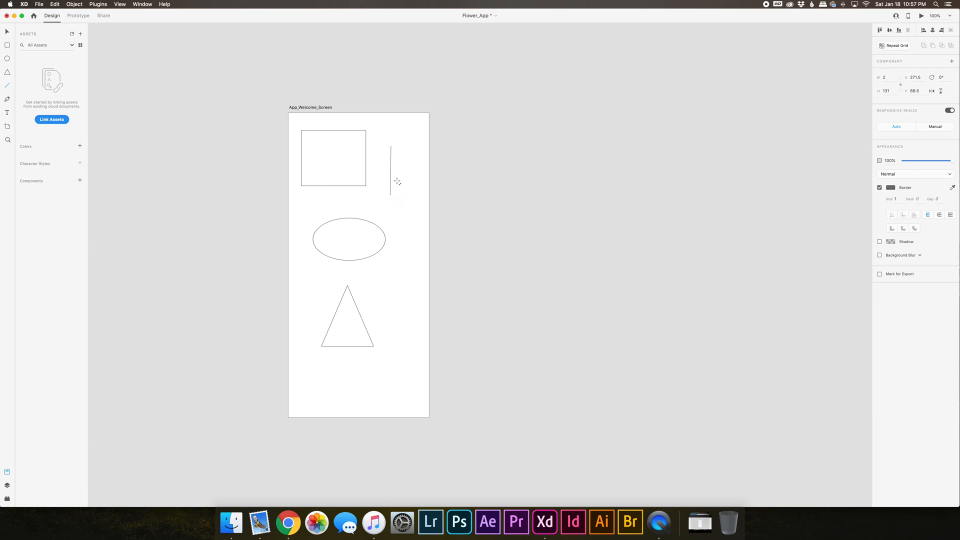
Draw a diagonal and a horizontal line, a freeform curve beside the artboard and a text placeholder
drag(397, 181, 417, 219)
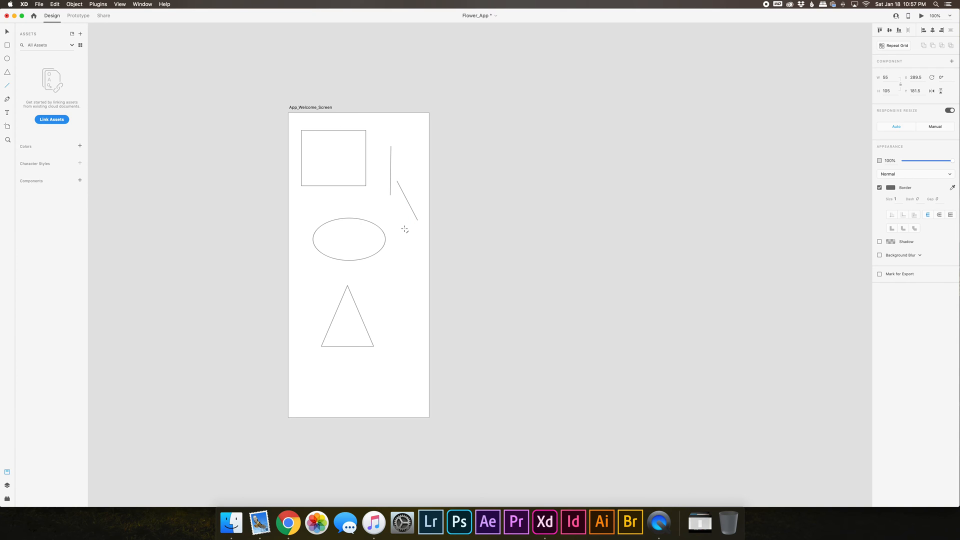
drag(404, 230, 404, 305)
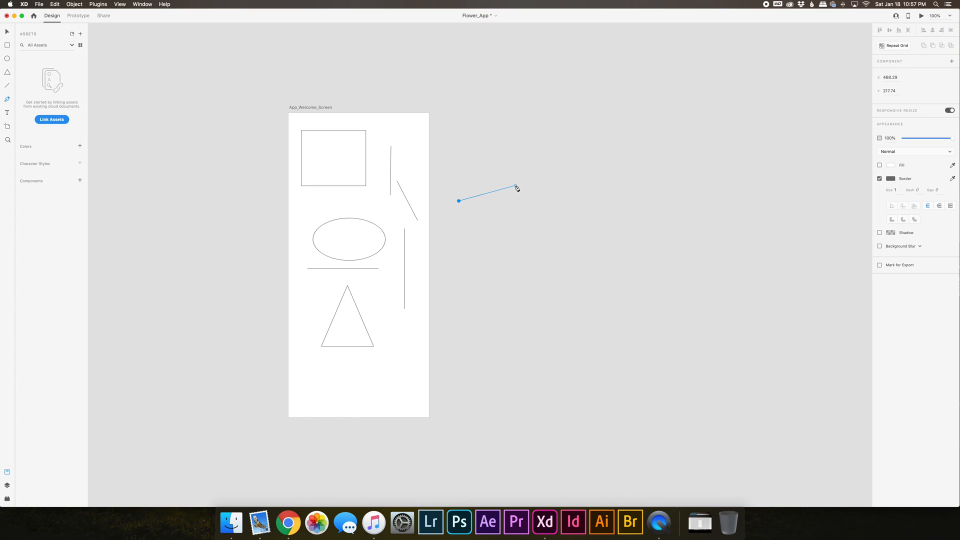
drag(536, 200, 537, 253)
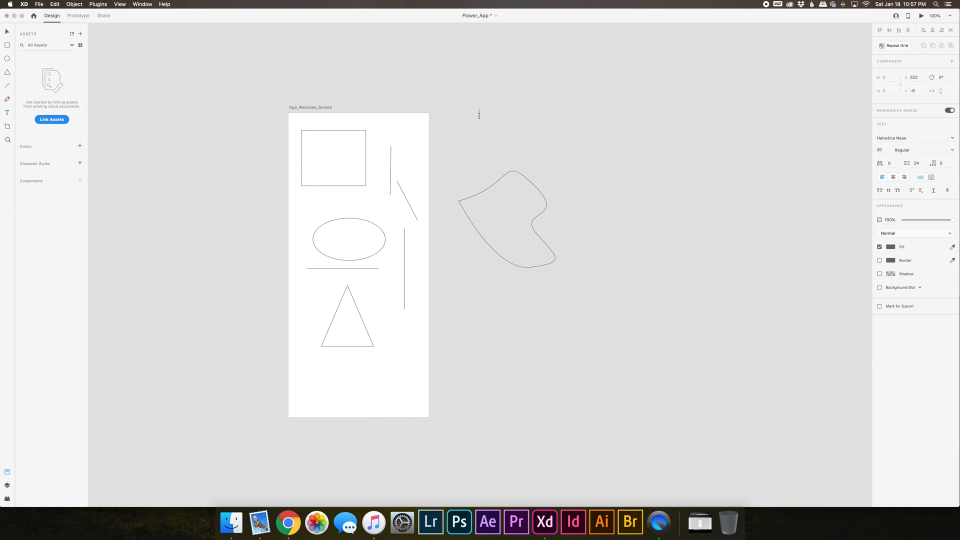
click(479, 114)
text(Text)
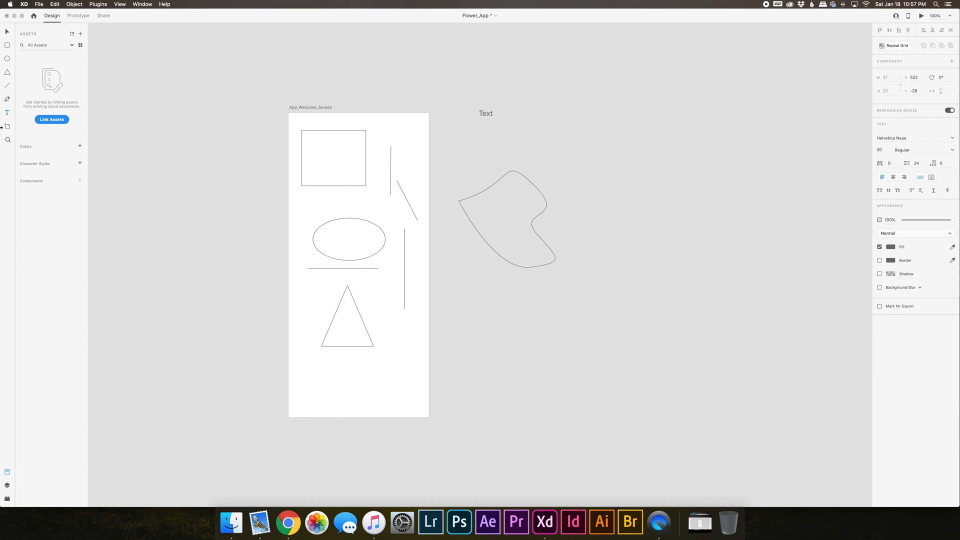
mouse_move(7, 126)
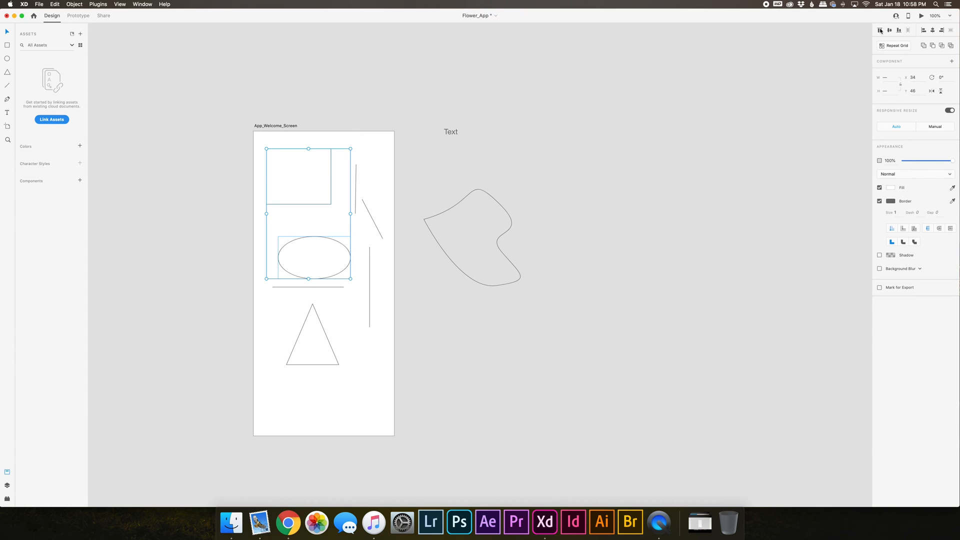
Align the ellipse to the rectangle so it overlaps its lower edge, then select the ellipse
click(908, 30)
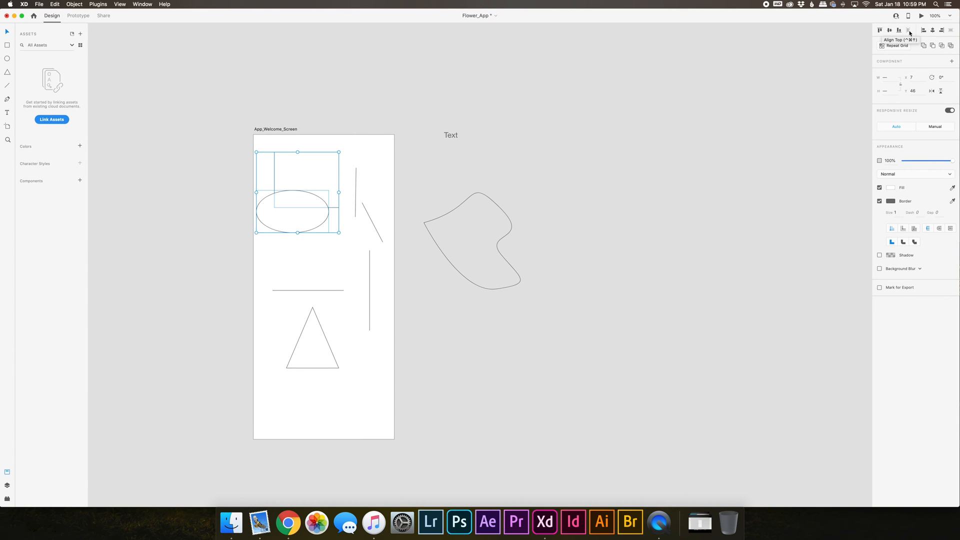
mouse_move(949, 47)
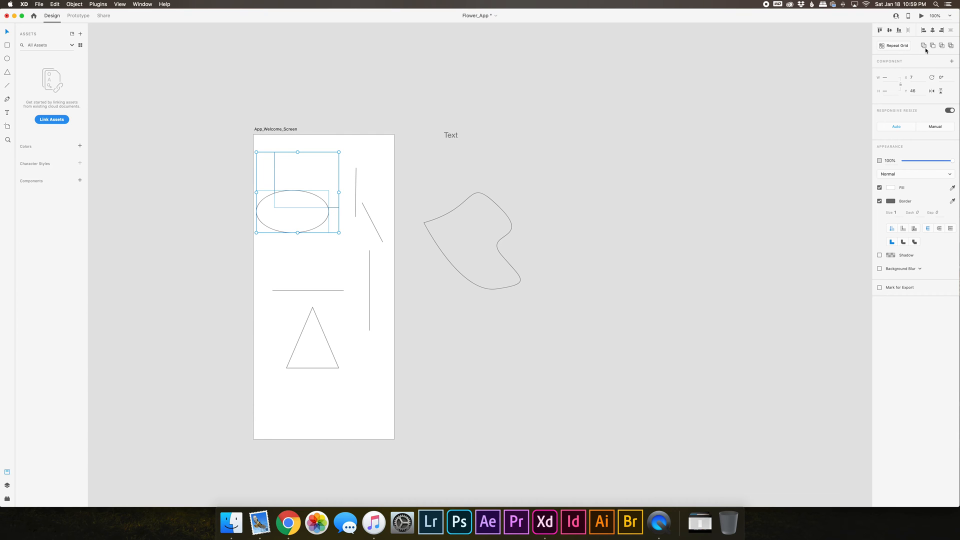
mouse_move(951, 50)
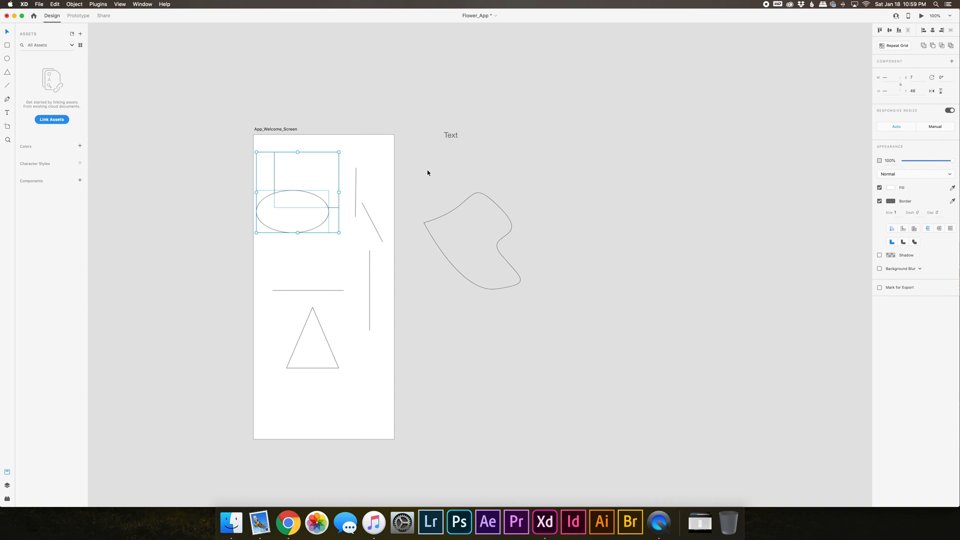
mouse_move(940, 74)
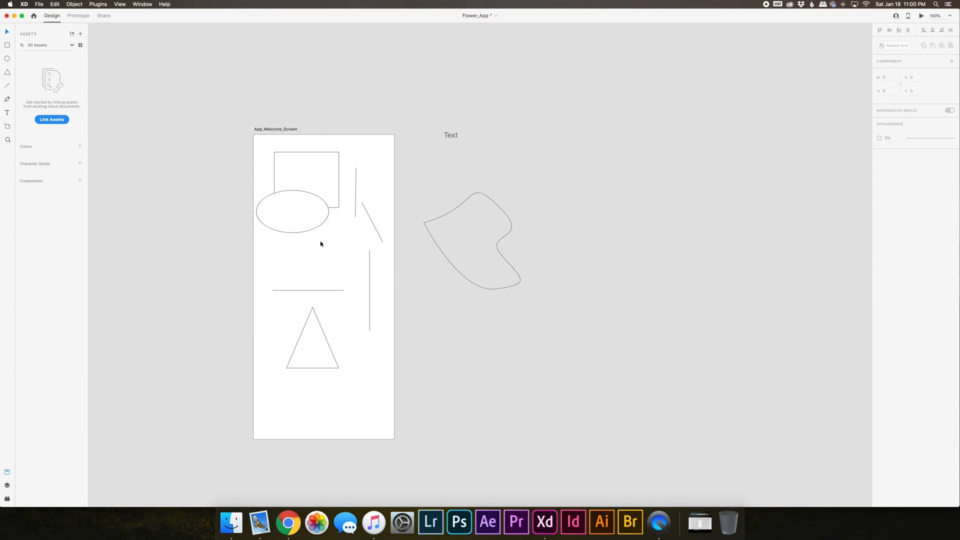
click(293, 211)
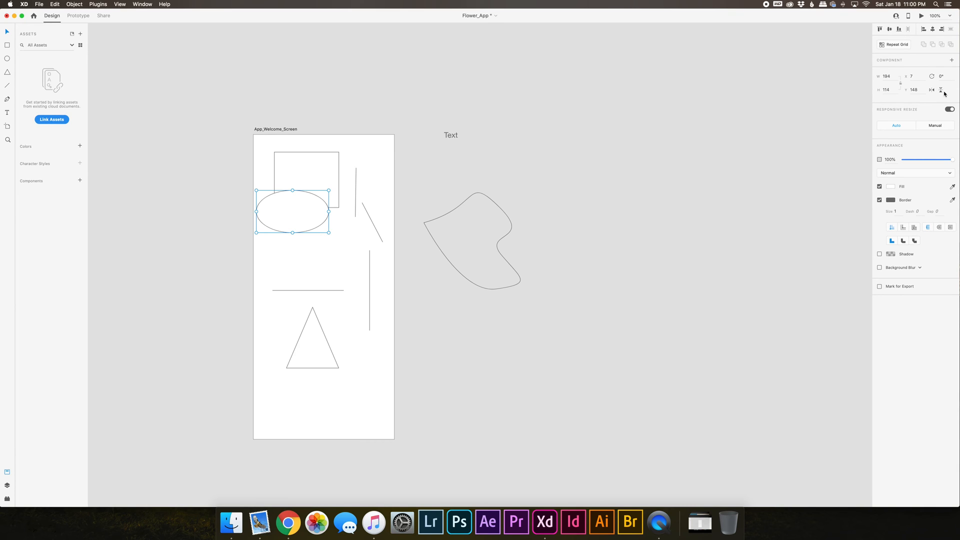
mouse_move(941, 89)
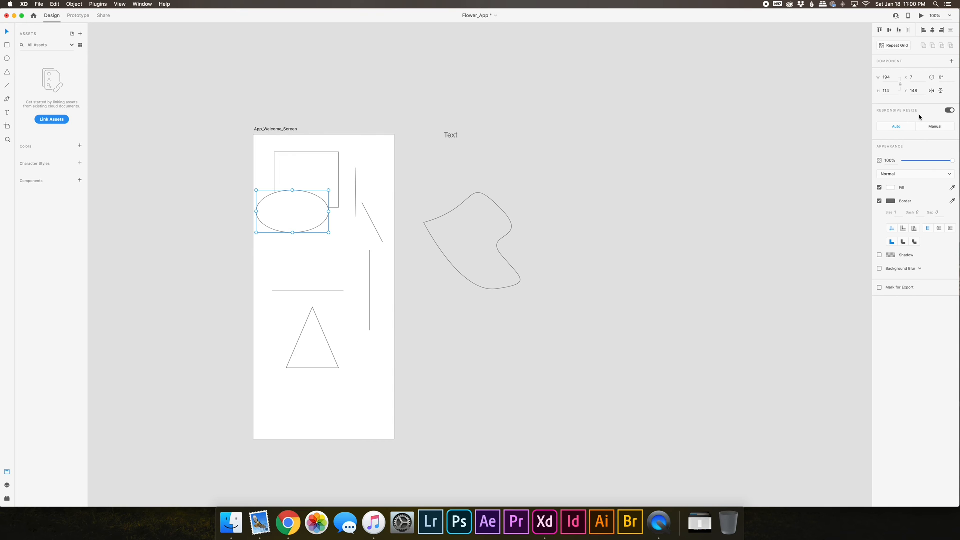
mouse_move(924, 112)
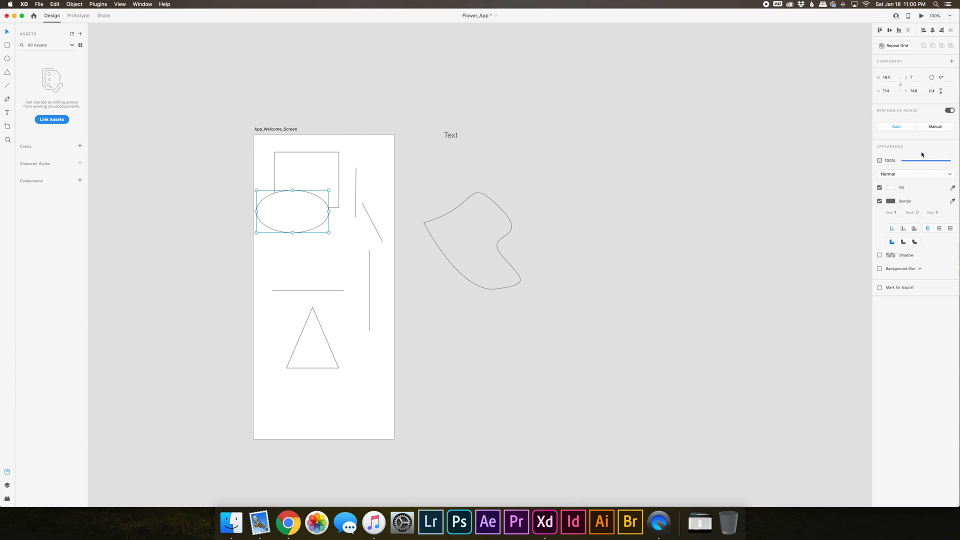
mouse_move(411, 235)
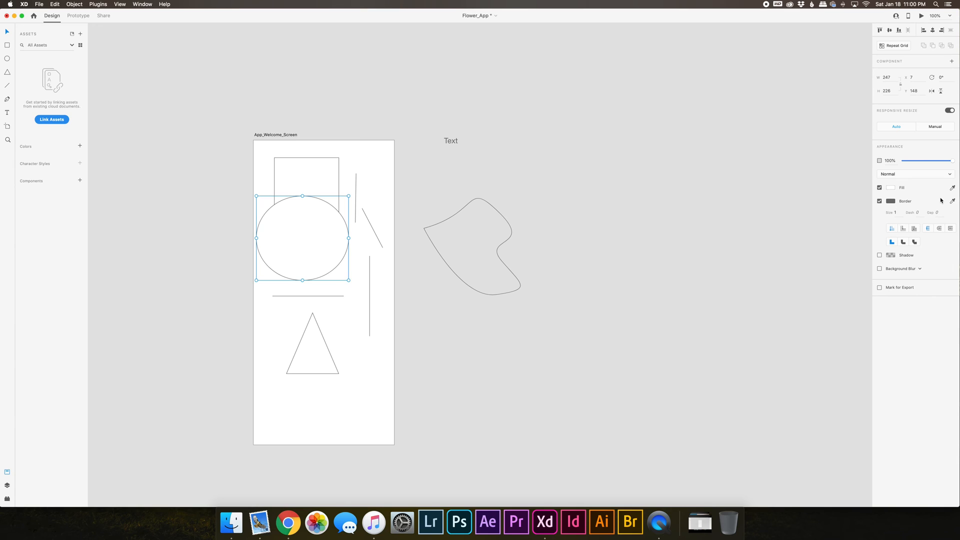
Fill the circle with a solid red from the colour picker
click(891, 187)
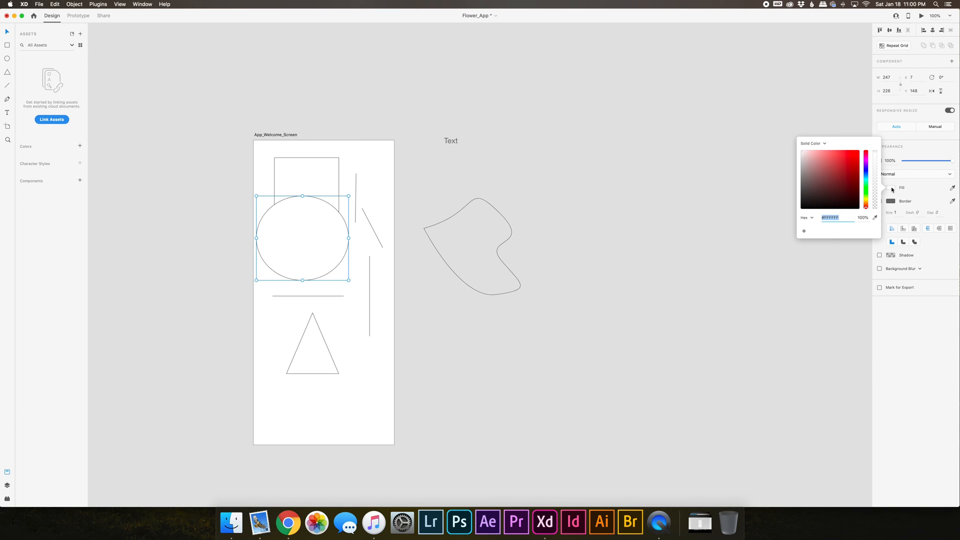
click(866, 154)
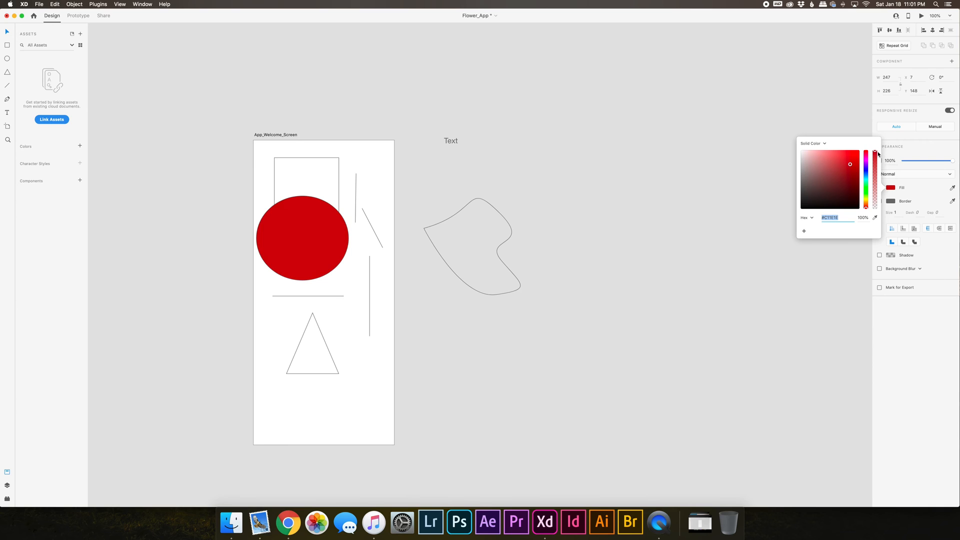
drag(875, 154, 875, 195)
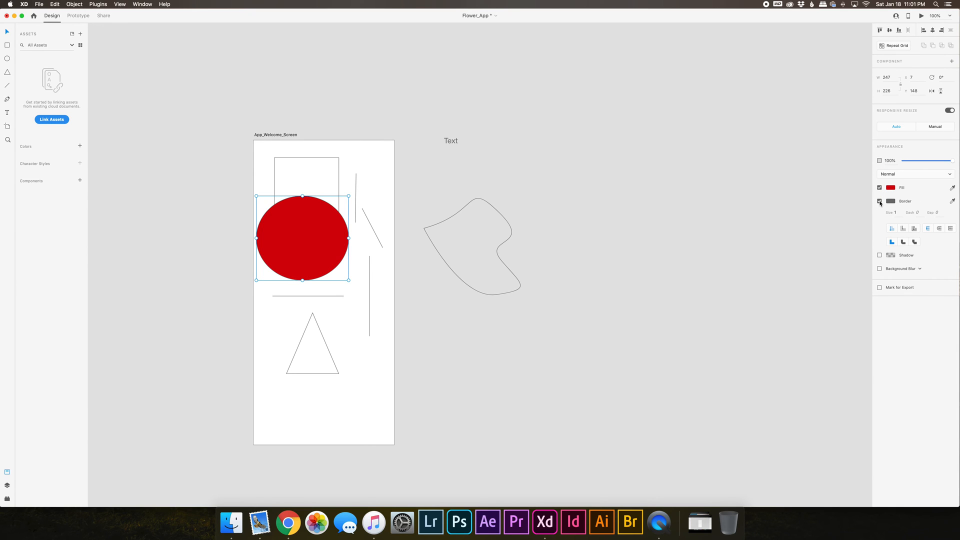
Add a magenta dashed border of size 10, dash 5, gap 1 to the circle
click(880, 201)
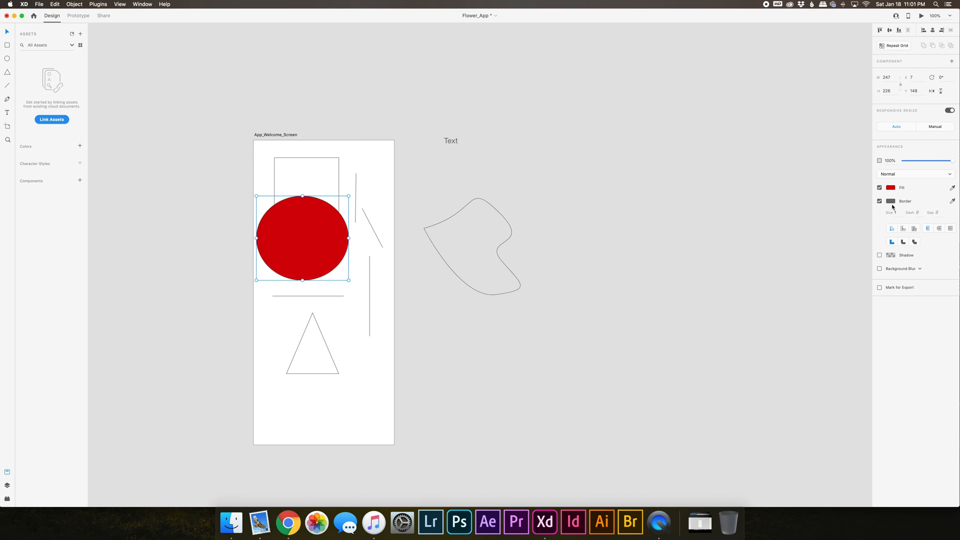
click(891, 201)
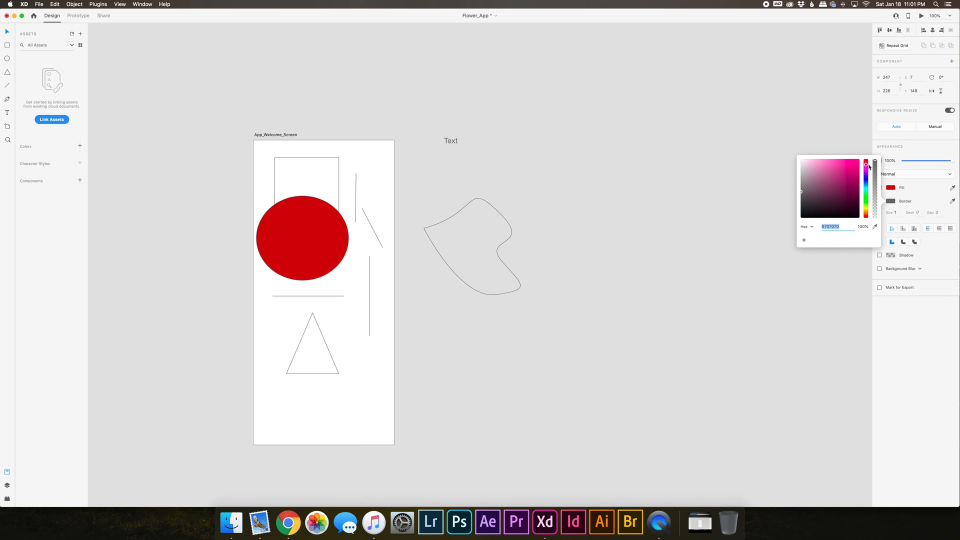
click(866, 164)
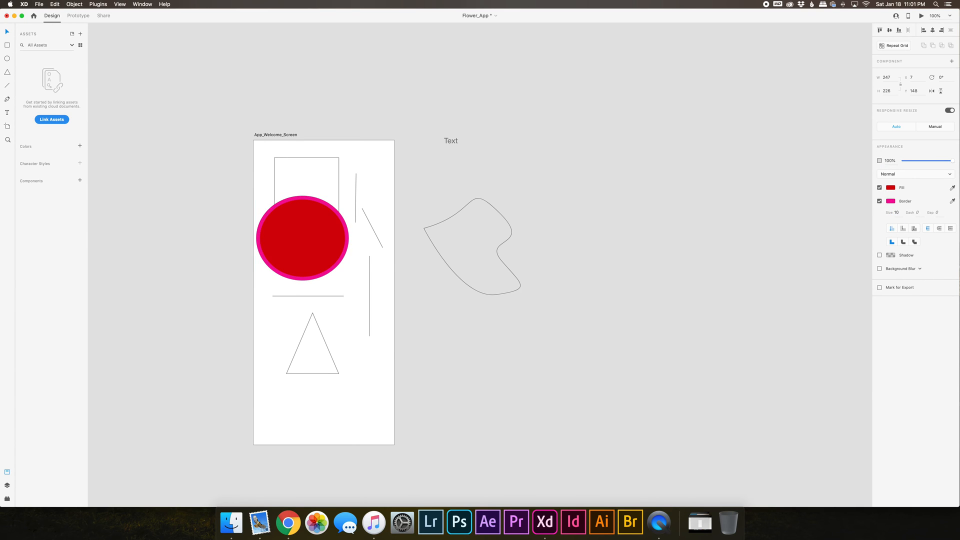
click(302, 238)
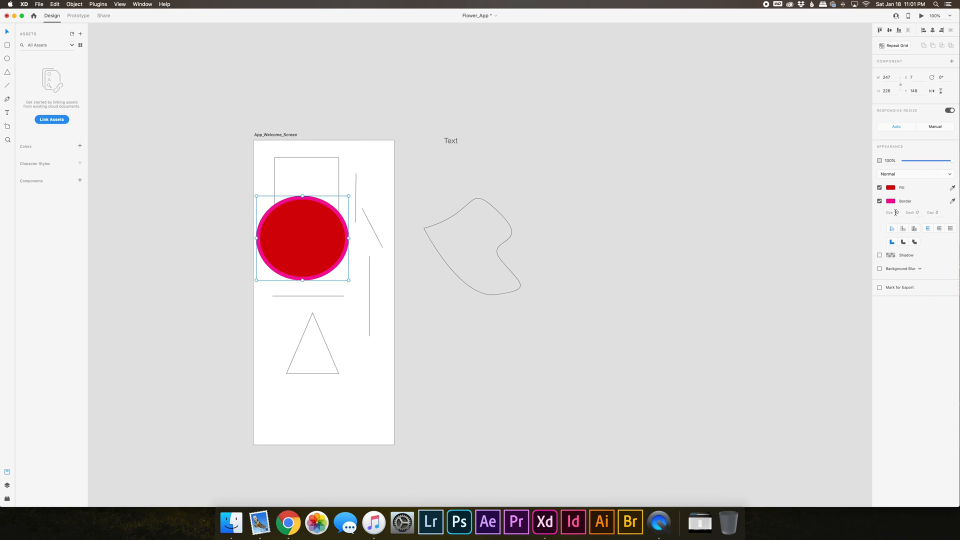
text(10)
click(914, 212)
text(5)
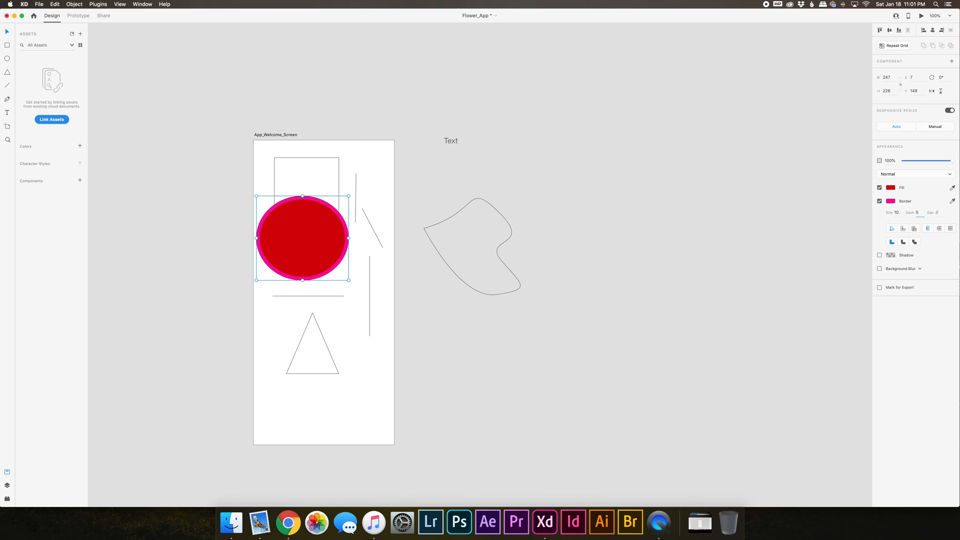
click(934, 212)
text(1)
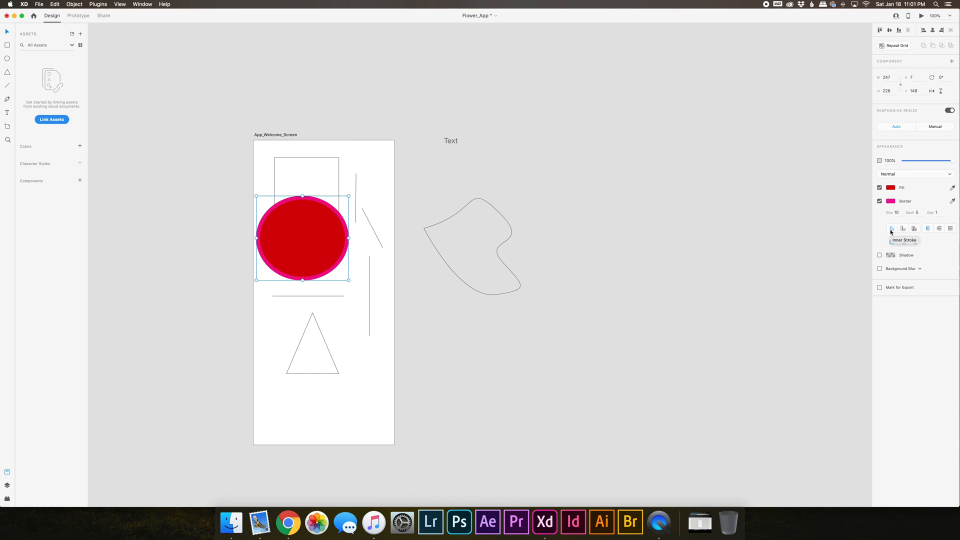
mouse_move(902, 228)
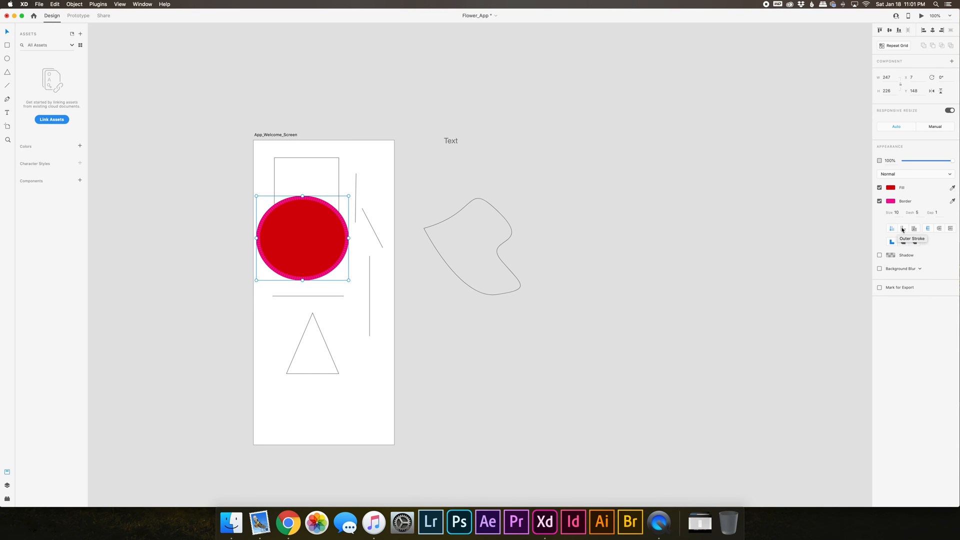
mouse_move(928, 228)
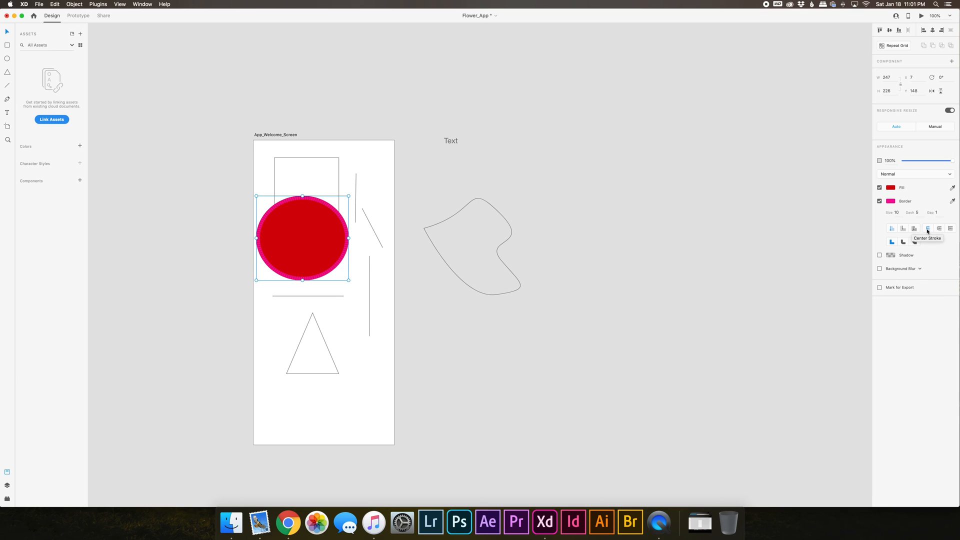
mouse_move(945, 228)
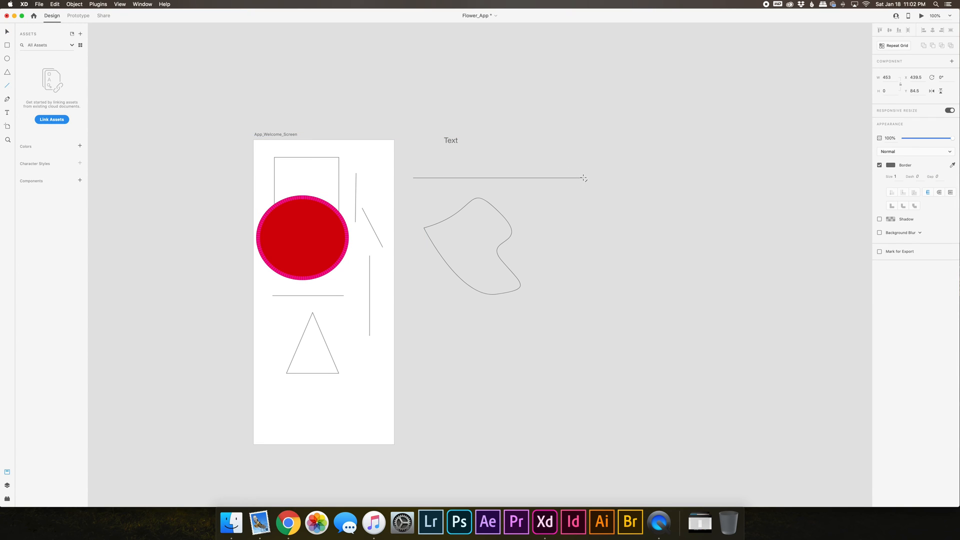
Colour the new horizontal line beside the artboard red
click(891, 165)
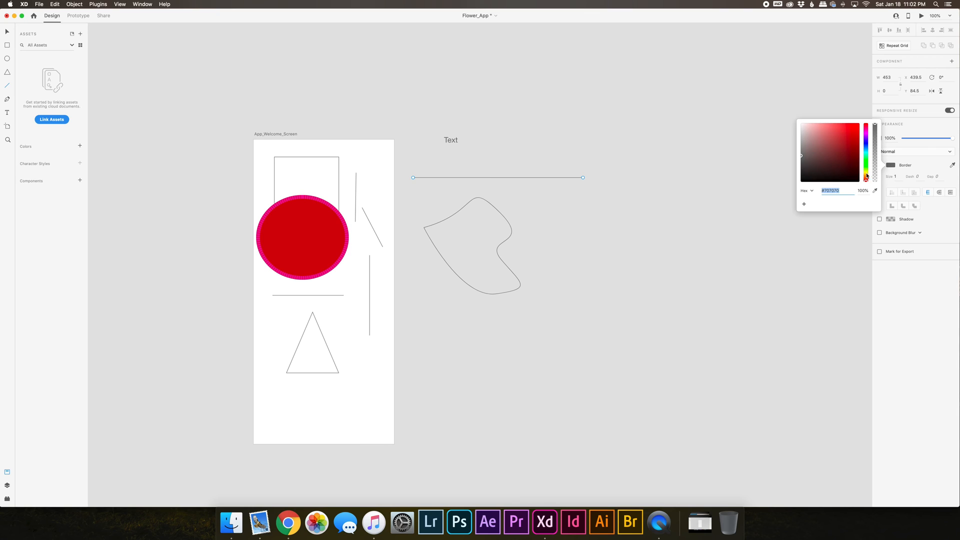
click(848, 130)
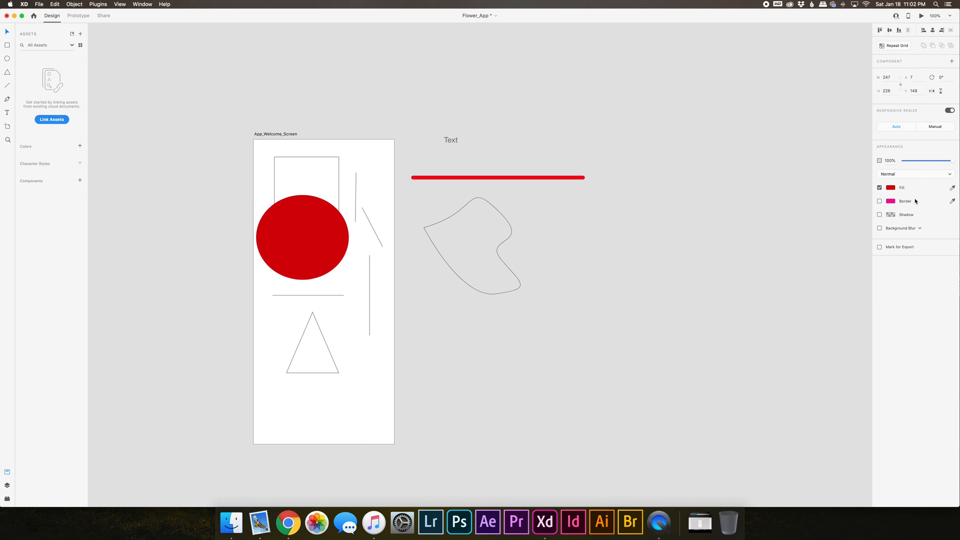
Add a 50% opacity drop shadow offset X 10, Y 10 with blur 25 to the circle
click(880, 214)
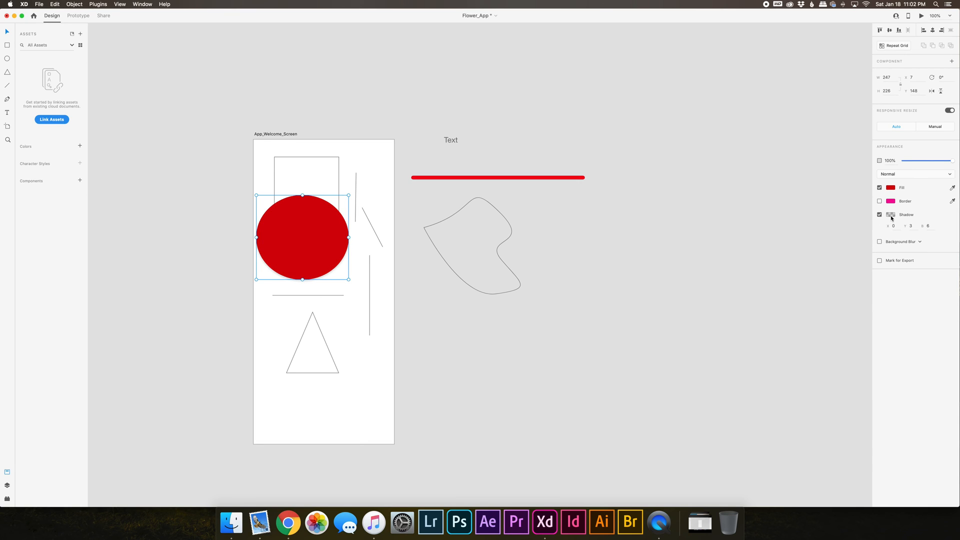
click(891, 215)
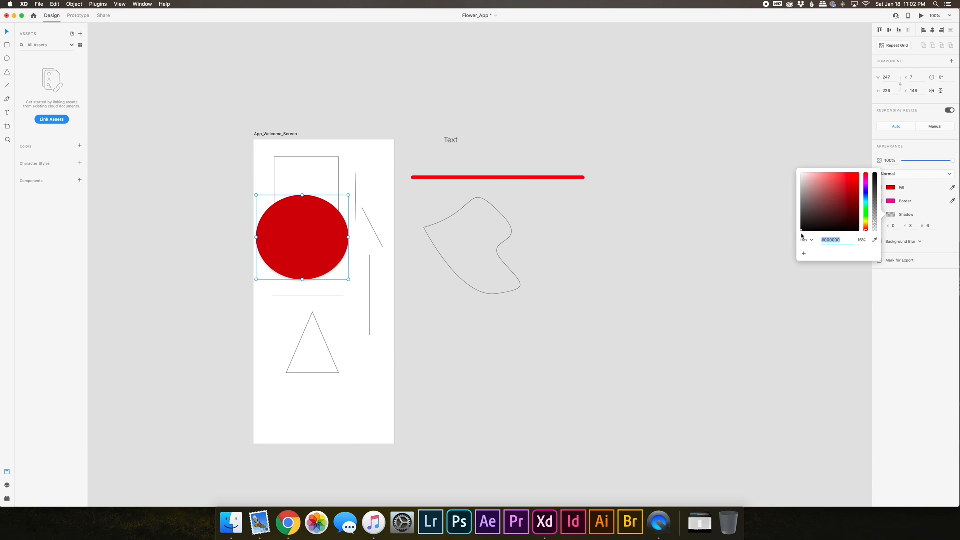
mouse_move(864, 241)
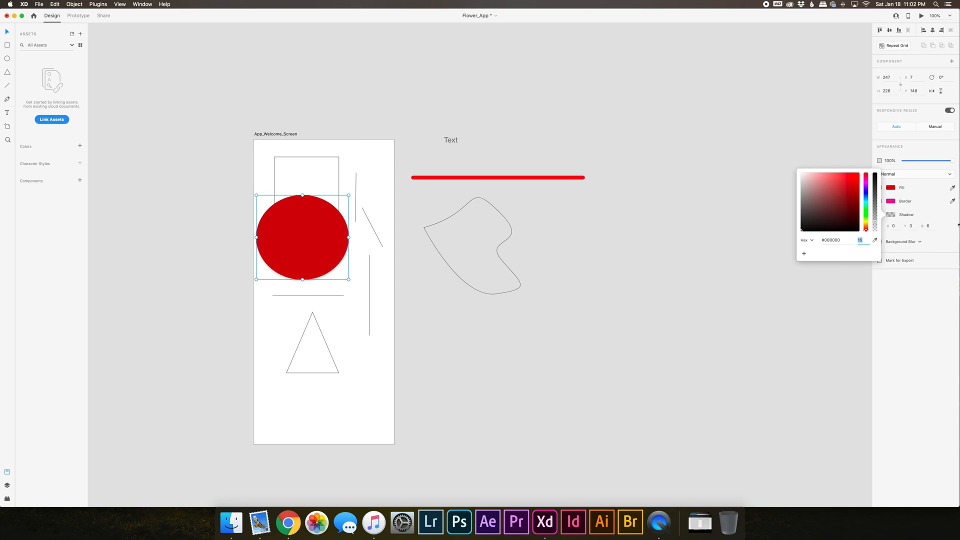
text(50)
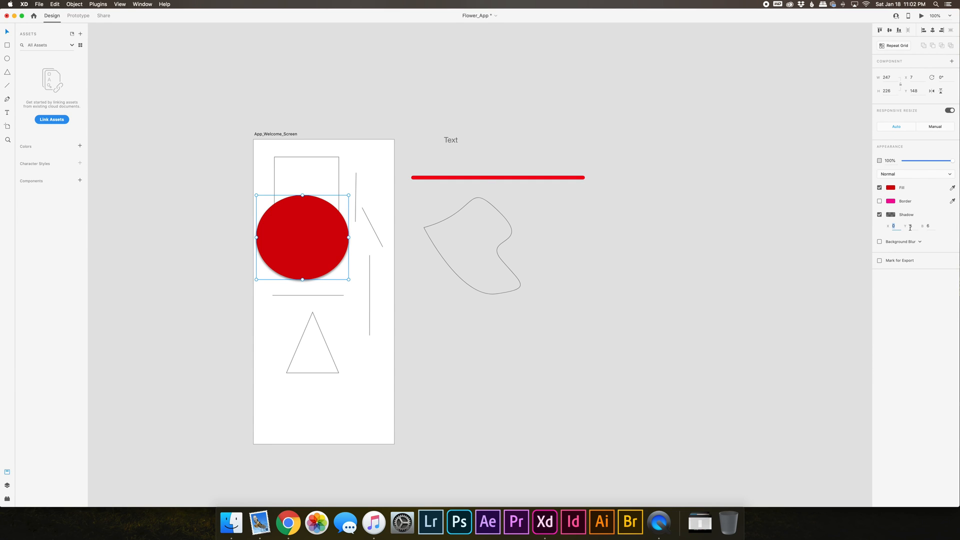
text(10)
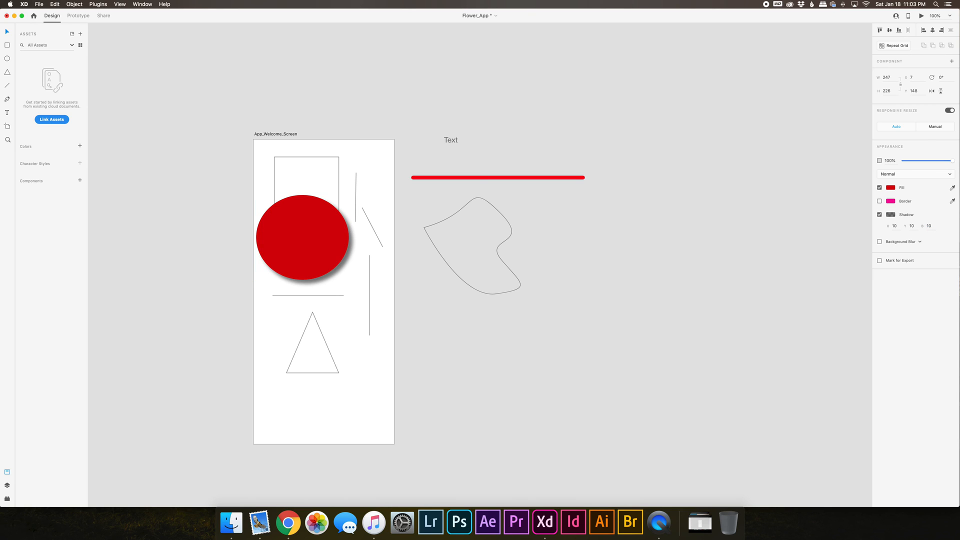
click(302, 237)
text(25)
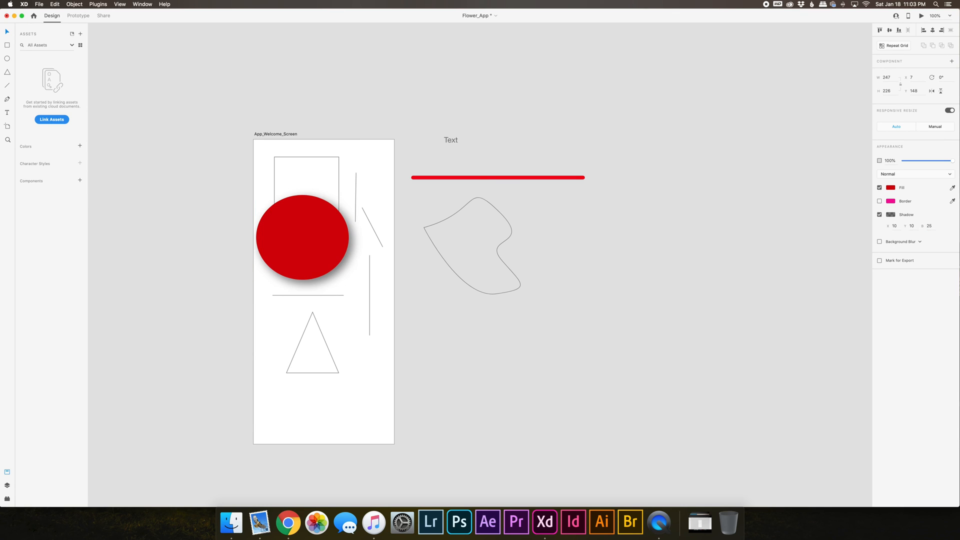
click(302, 237)
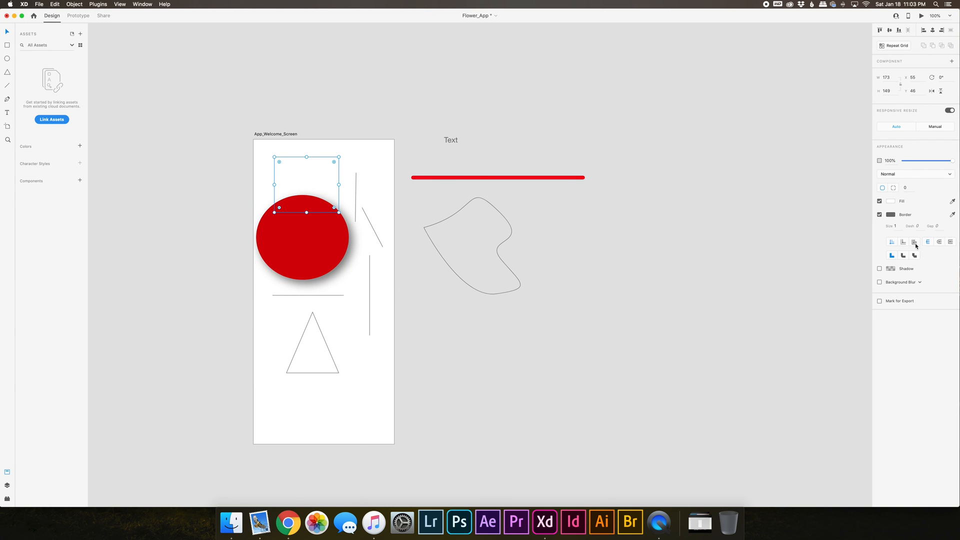
mouse_move(339, 197)
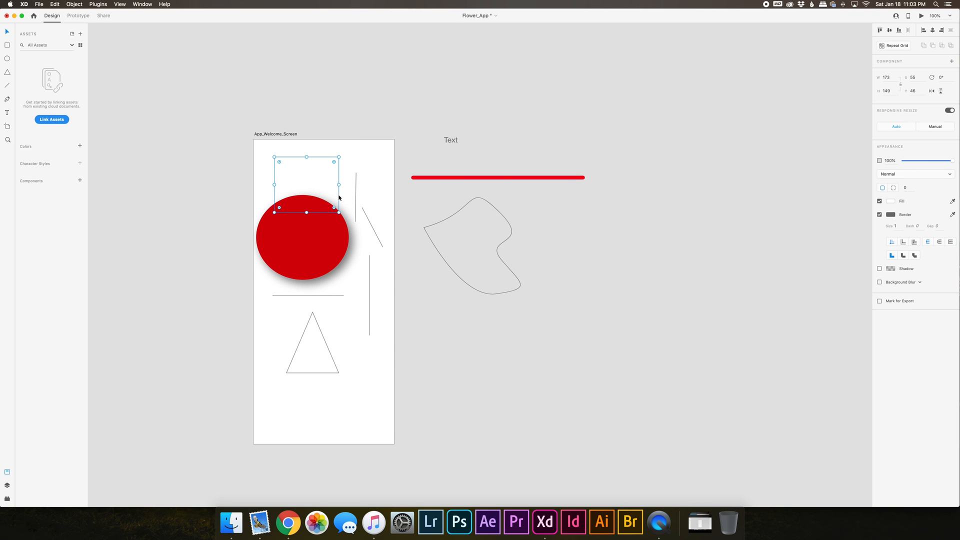
mouse_move(335, 197)
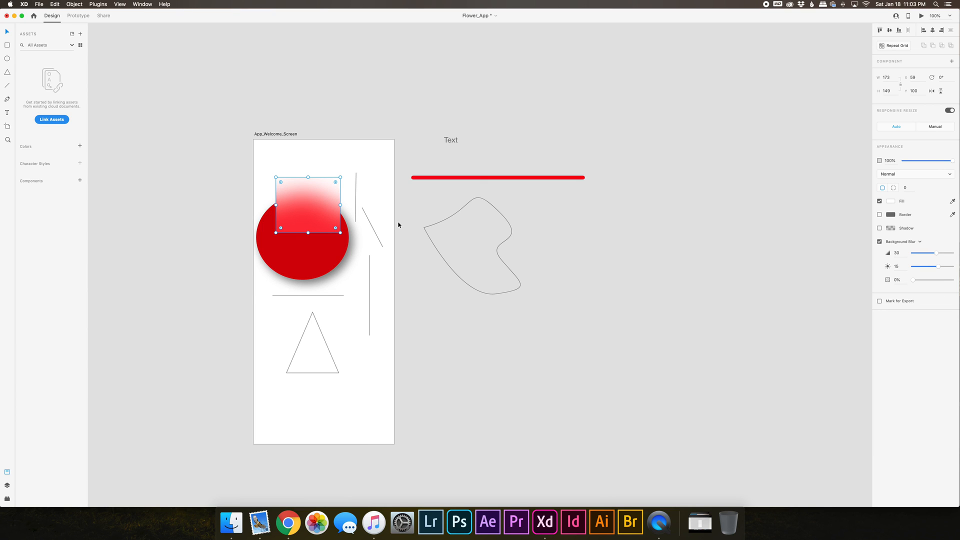
mouse_move(396, 224)
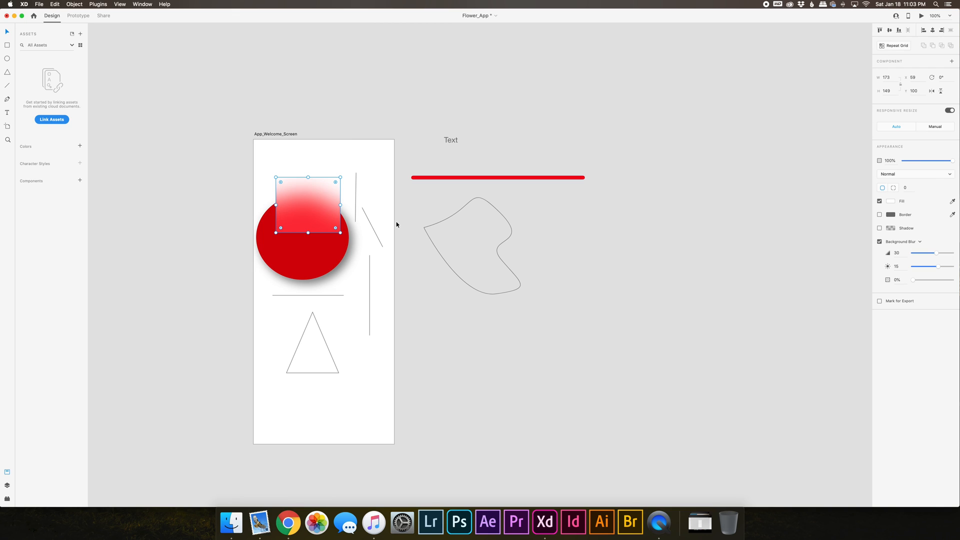
mouse_move(419, 226)
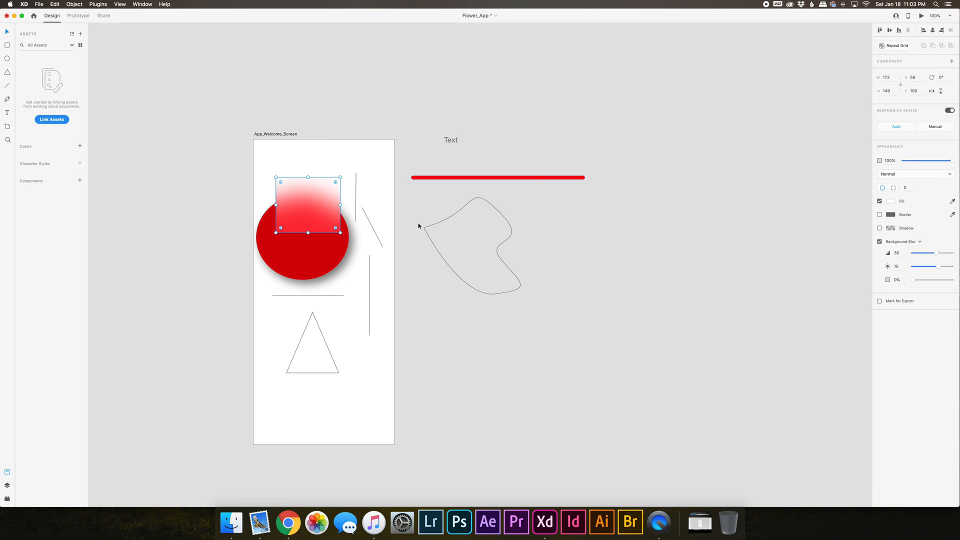
Tune the rectangle's background blur to amount 50 and brightness 22
drag(940, 253, 918, 253)
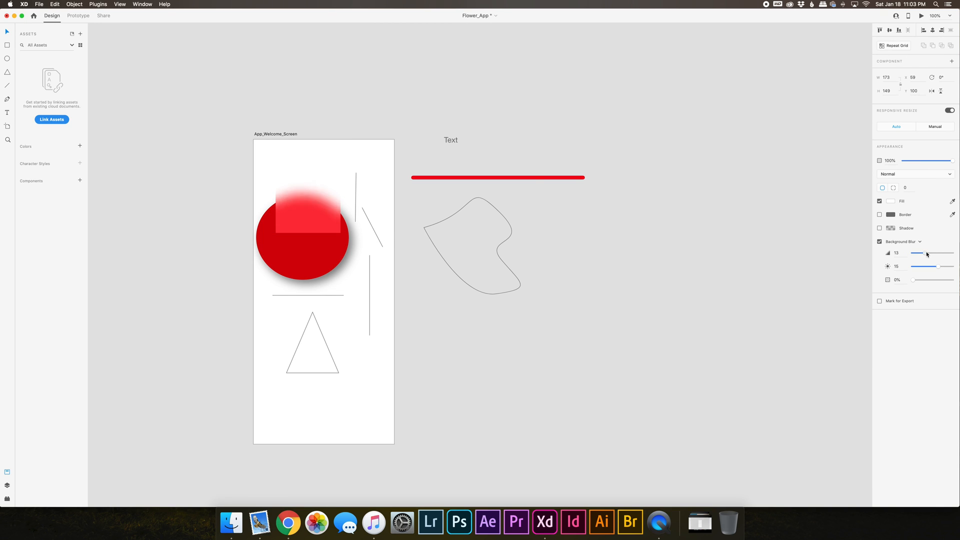
drag(918, 253, 940, 253)
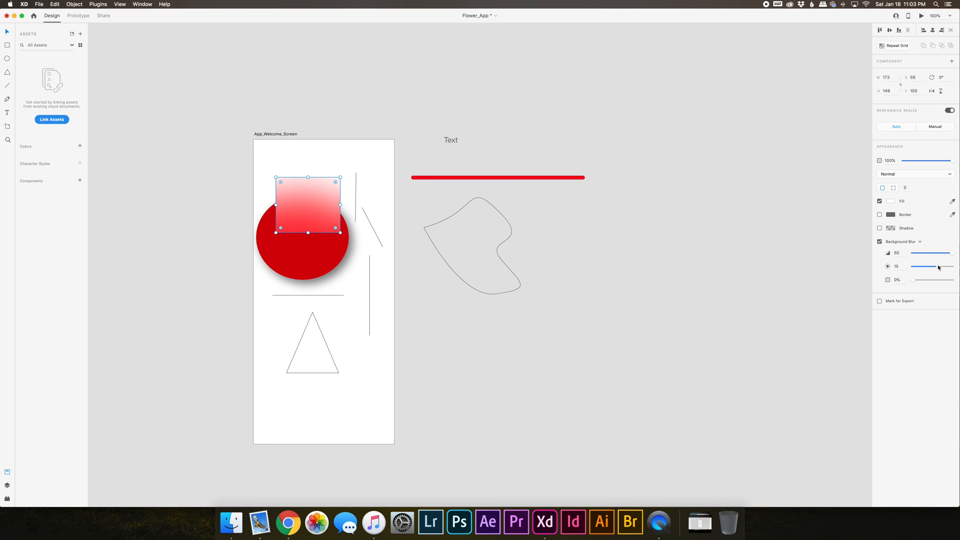
drag(938, 266, 913, 266)
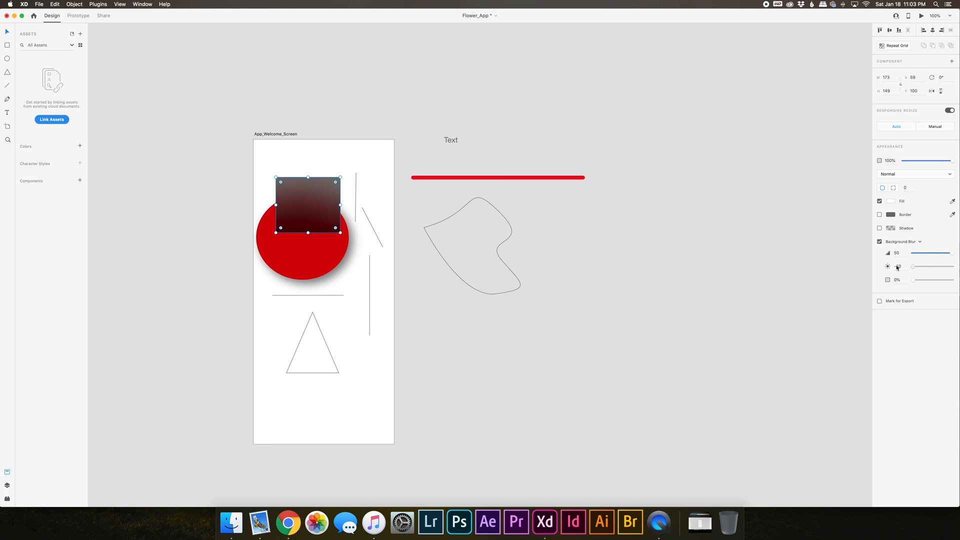
drag(898, 266, 940, 266)
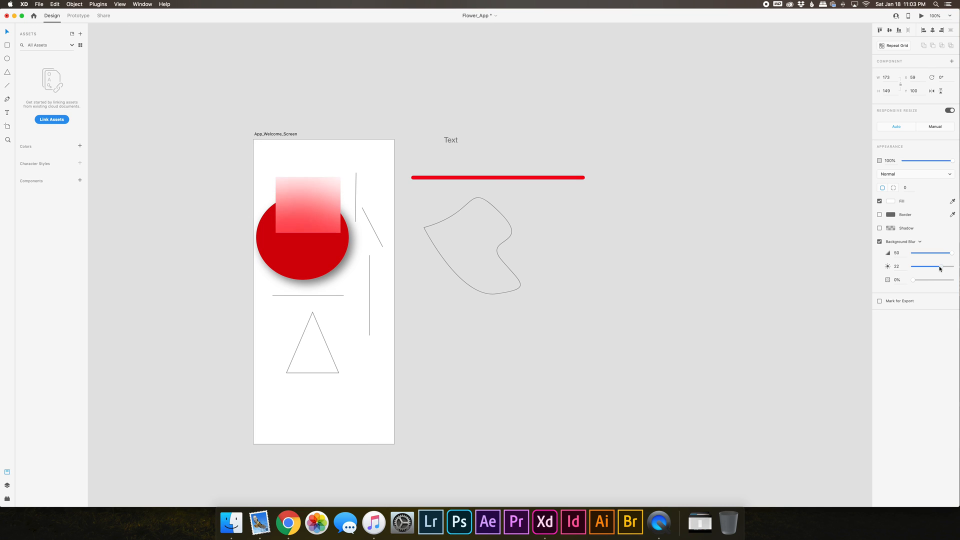